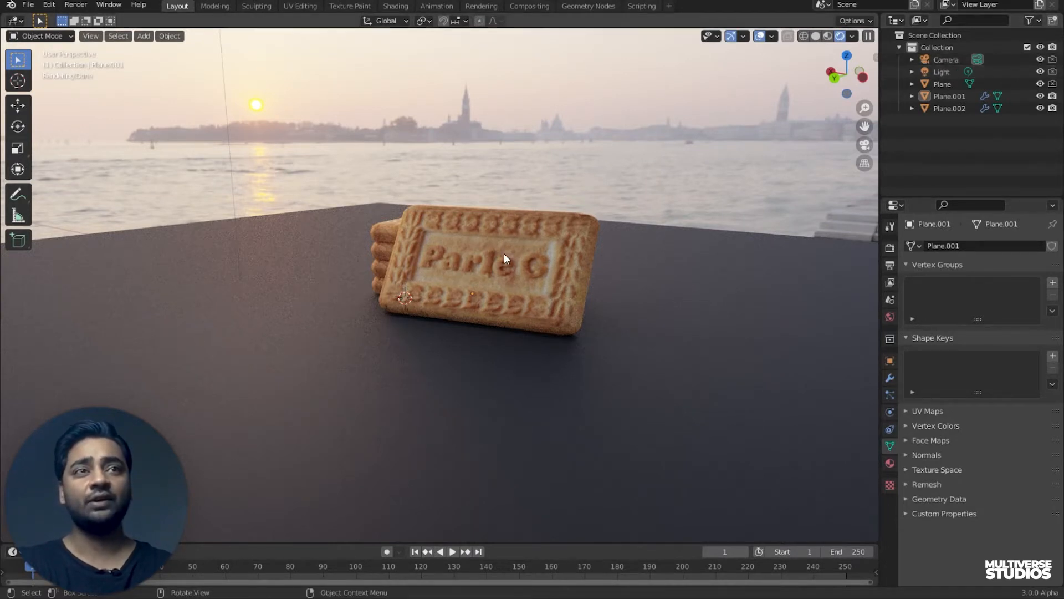
# - Hide the camera, light and table plane, leaving only the two biscuit pieces visible
pyautogui.click(949, 96)
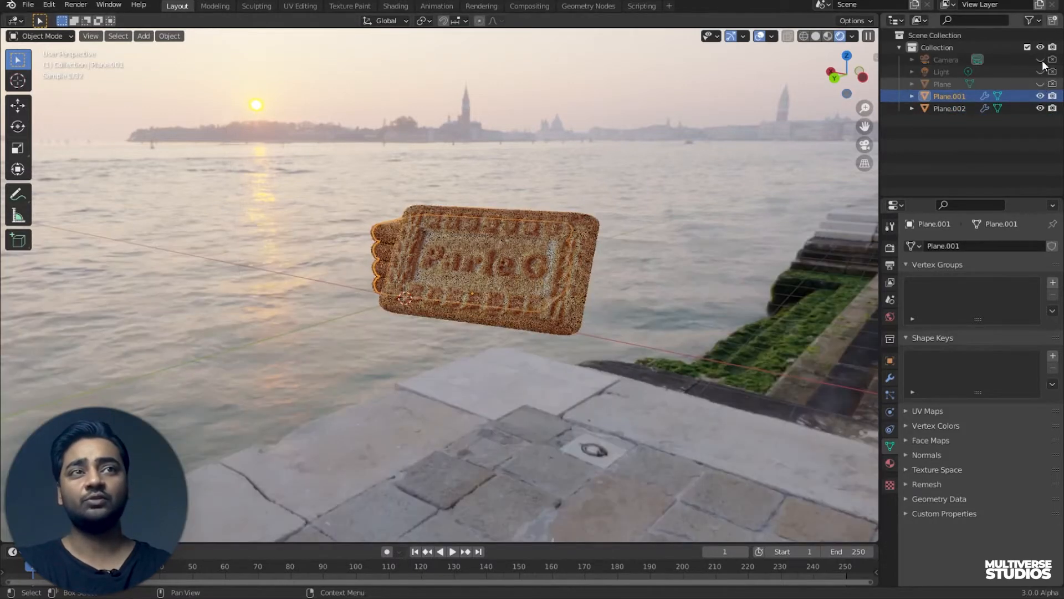
pyautogui.click(1040, 96)
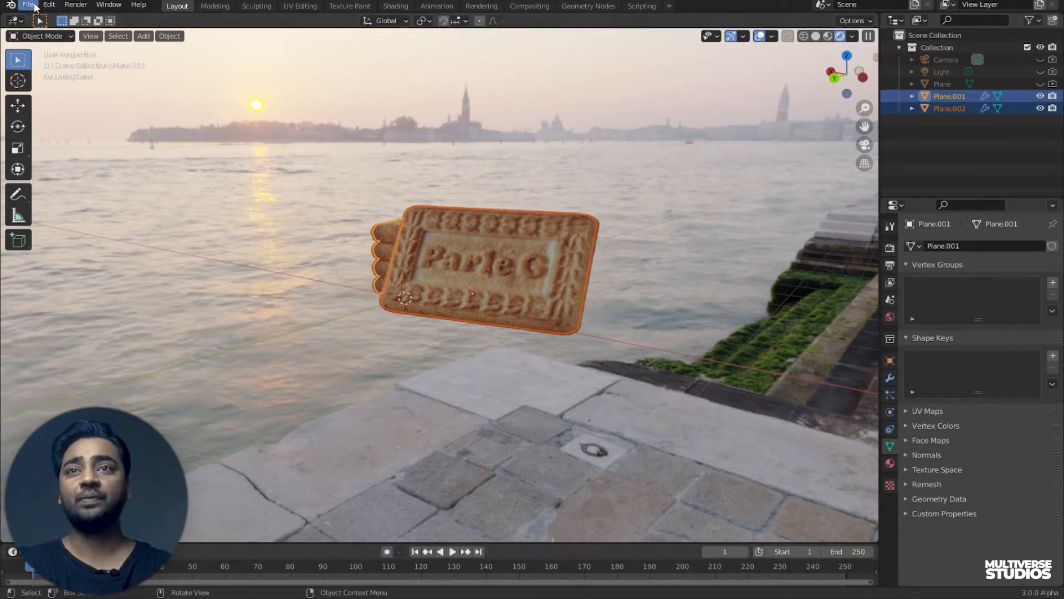
# - Browse the File menu's import formats down to Wavefront (.obj)
pyautogui.click(28, 5)
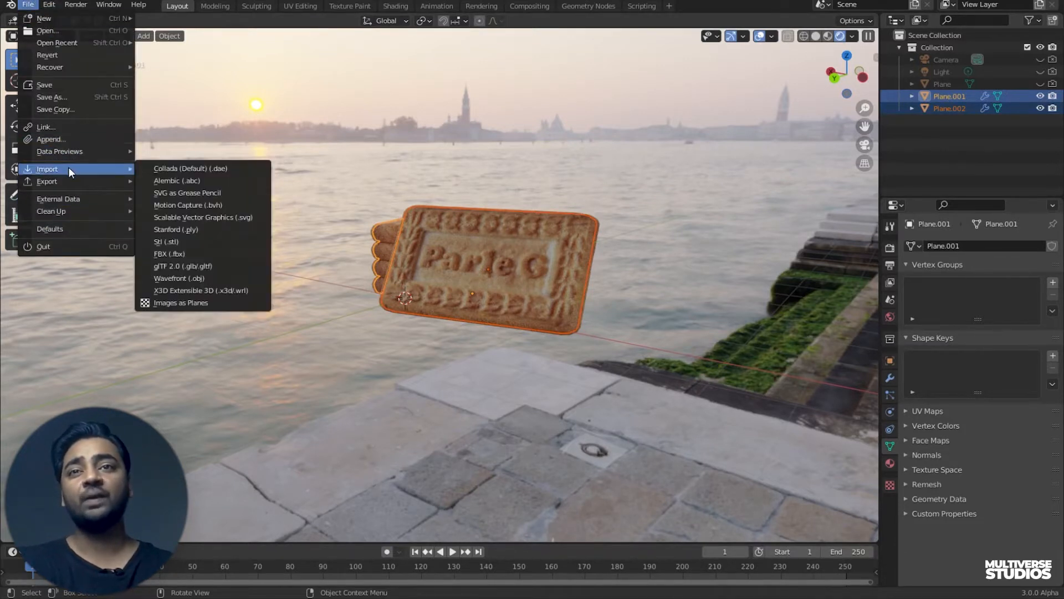
pyautogui.moveTo(205, 168)
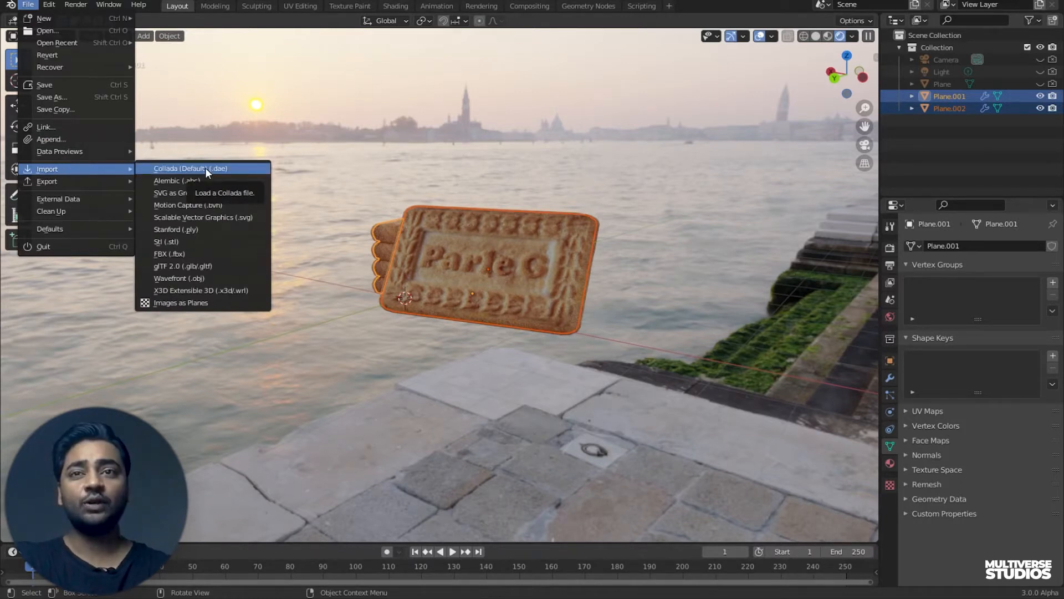
pyautogui.moveTo(188, 205)
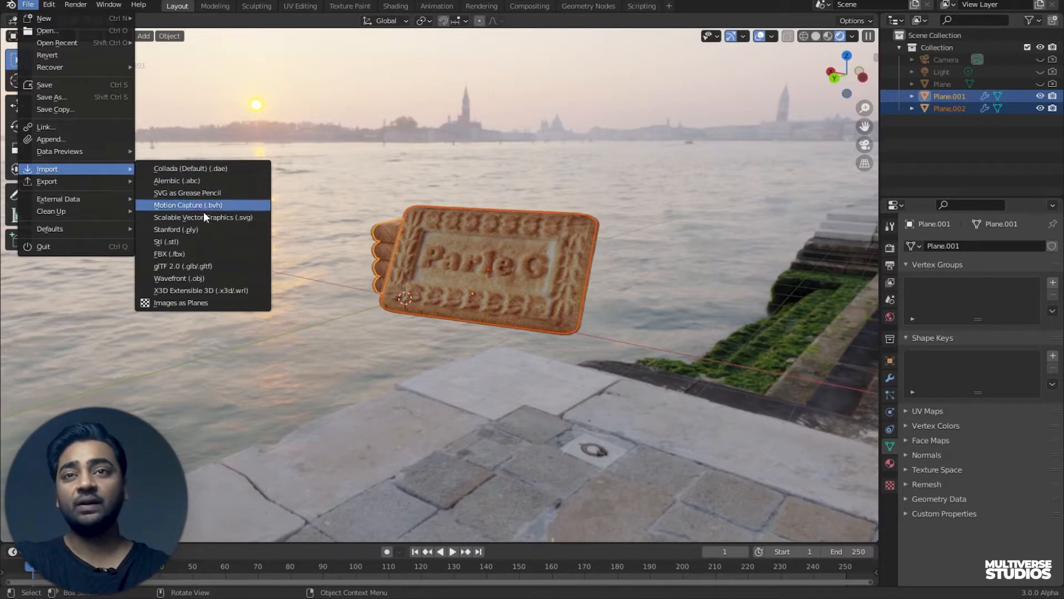
pyautogui.moveTo(208, 291)
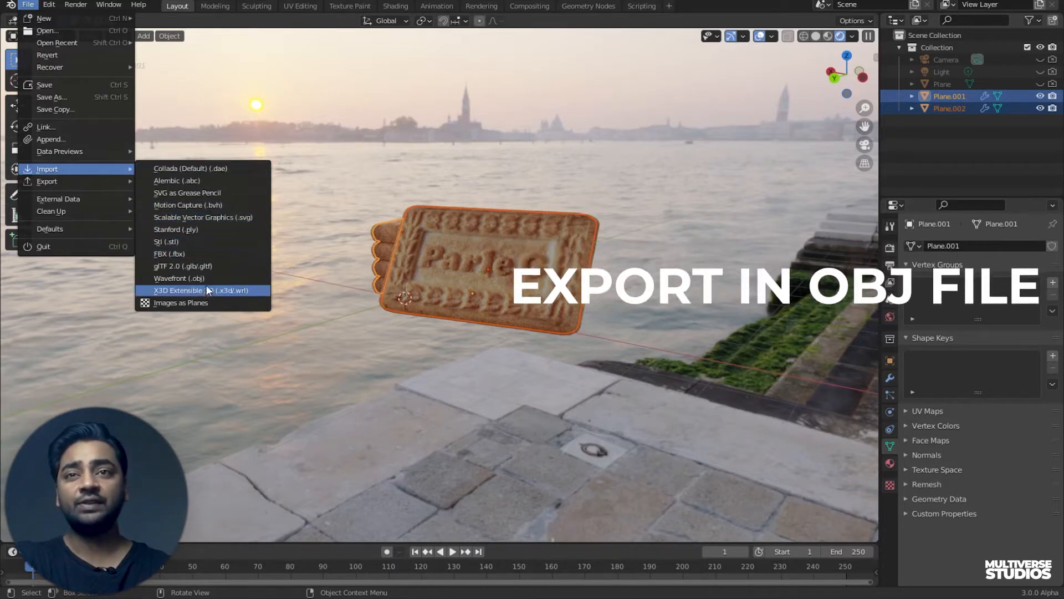
pyautogui.moveTo(211, 286)
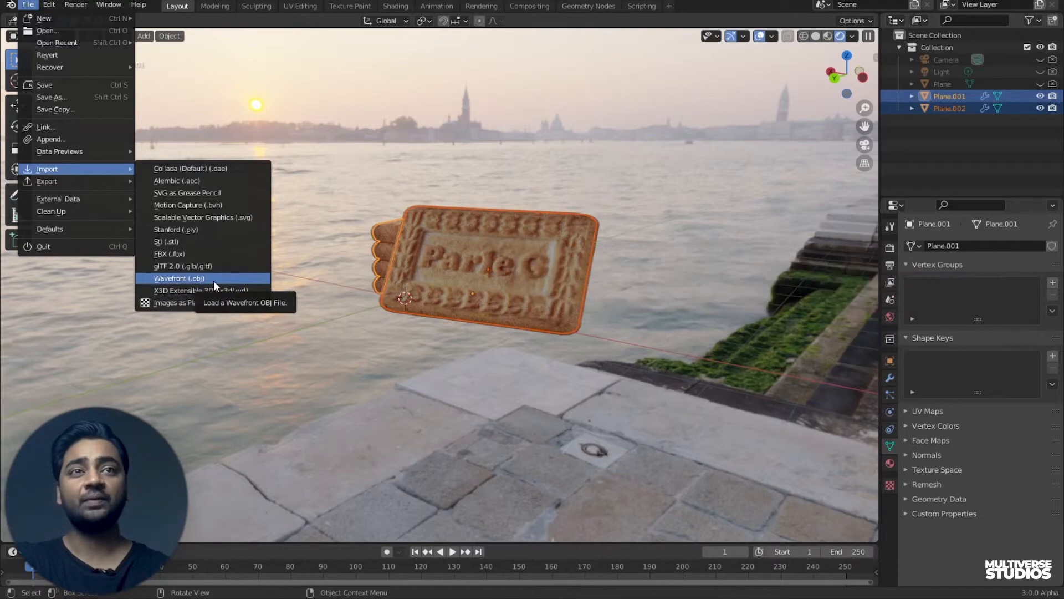
# - Export the selected biscuit pieces with Selection Only as 02biscuit.obj
pyautogui.click(179, 277)
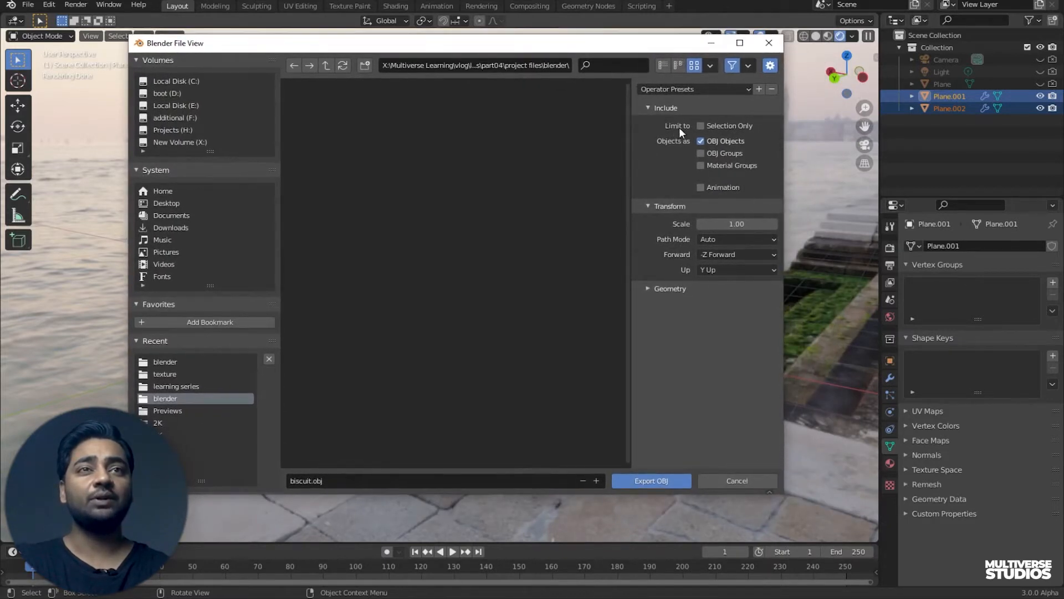
pyautogui.moveTo(688, 137)
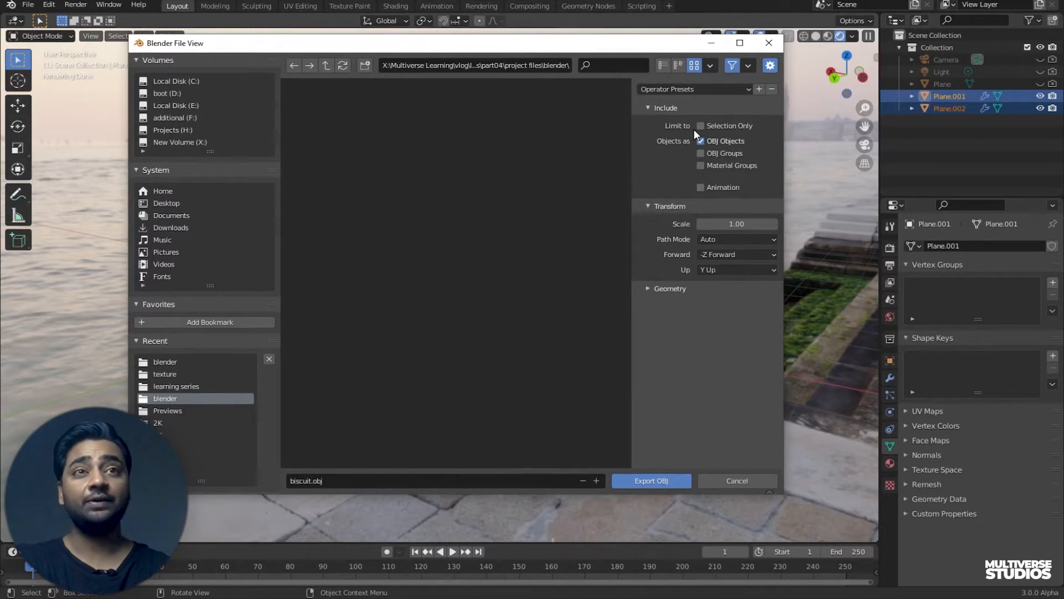
pyautogui.click(701, 125)
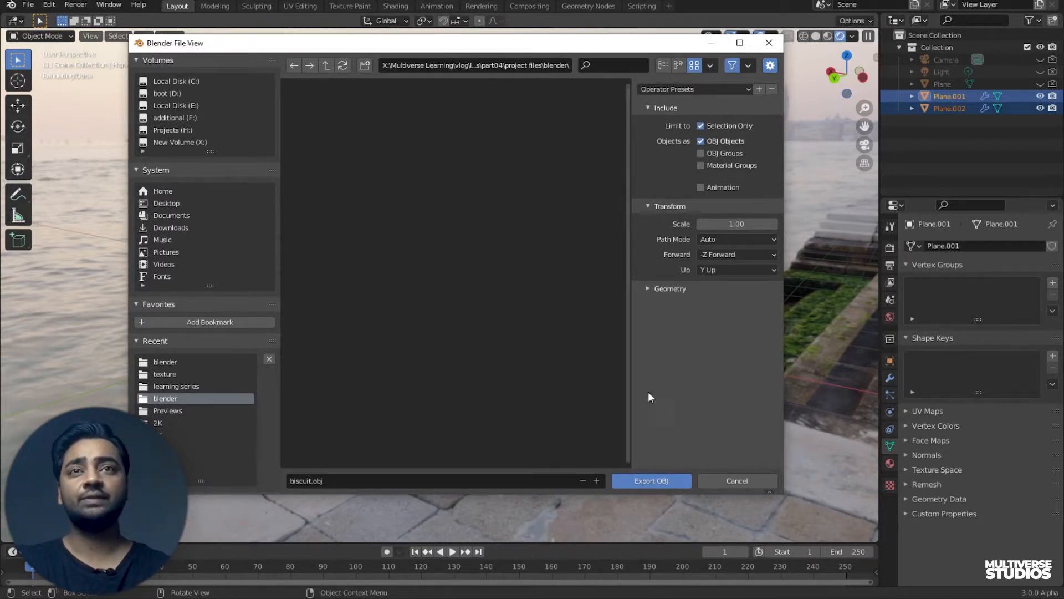
pyautogui.moveTo(645, 487)
pyautogui.write('02')
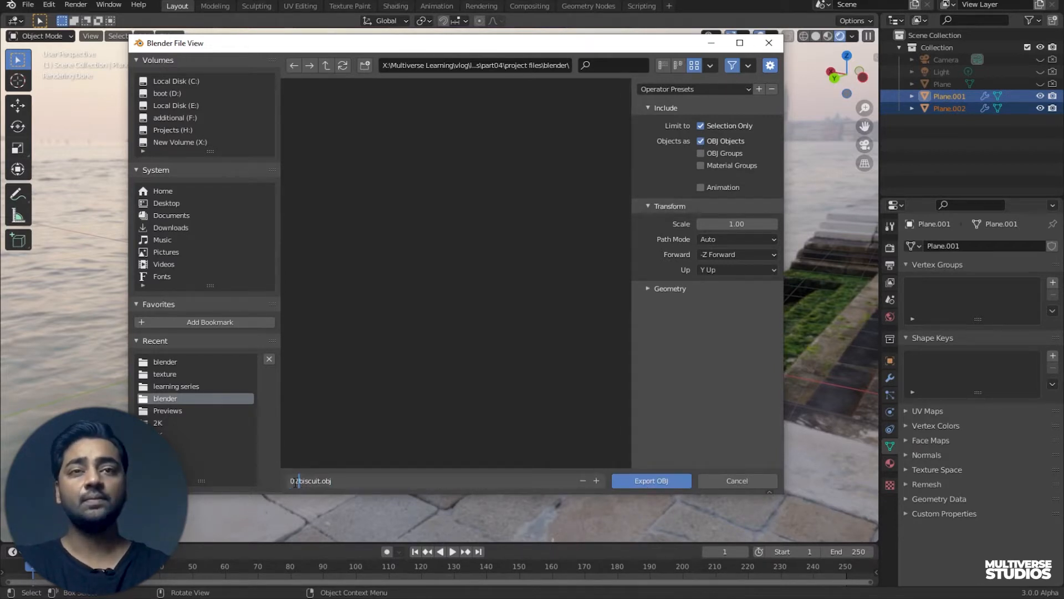
pyautogui.click(651, 480)
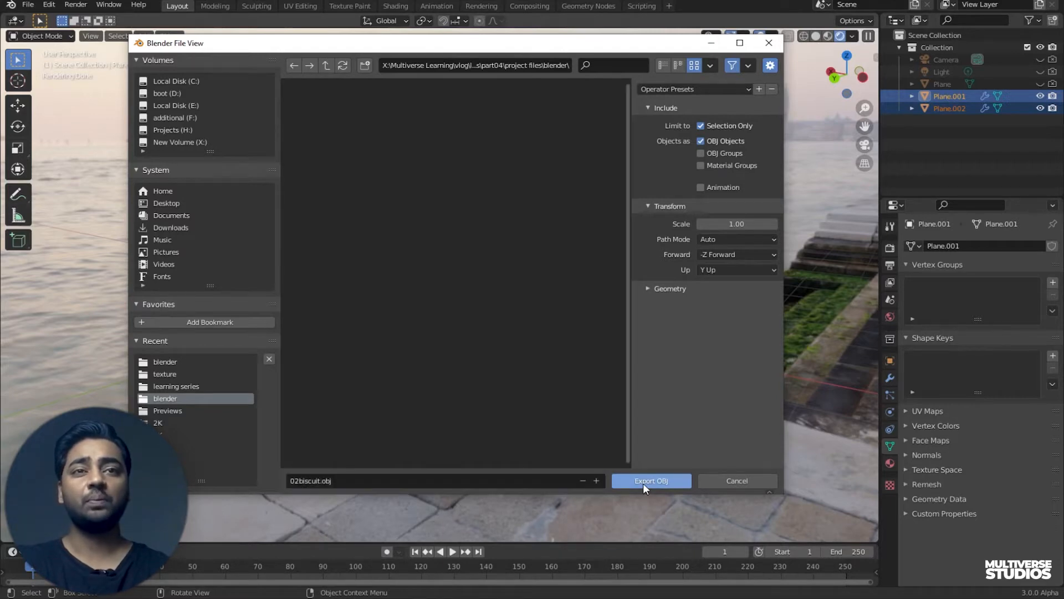
pyautogui.click(652, 480)
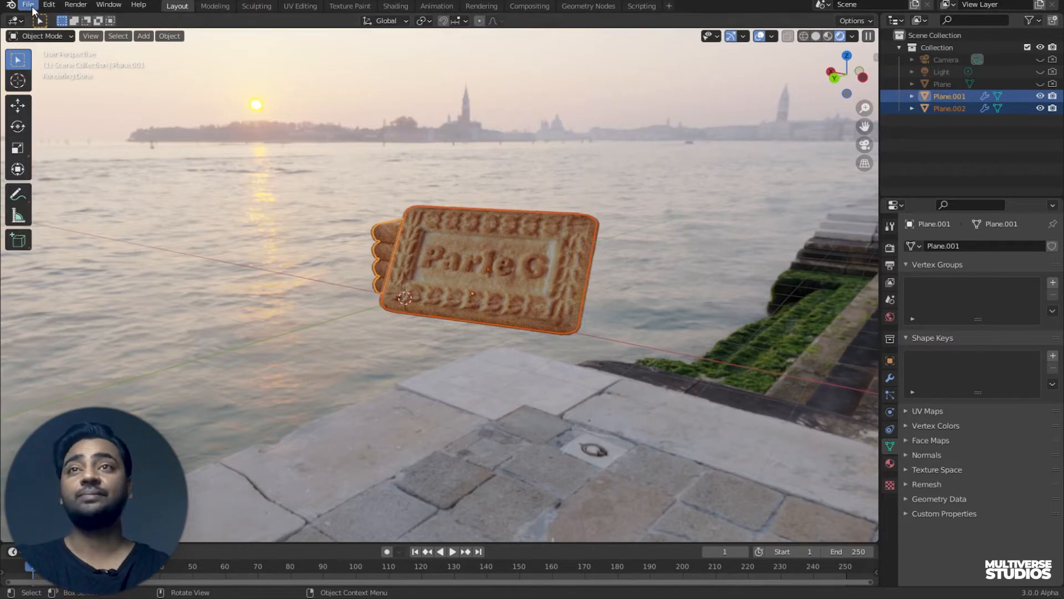
# - Load the recent file 01b.blend containing the tea glass scene
pyautogui.click(29, 4)
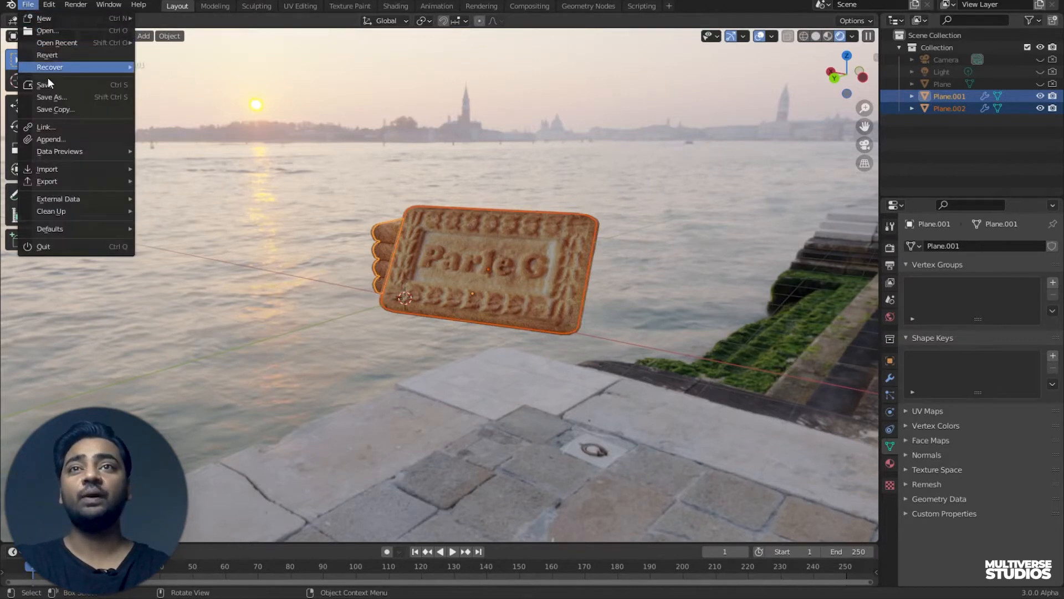
pyautogui.moveTo(57, 42)
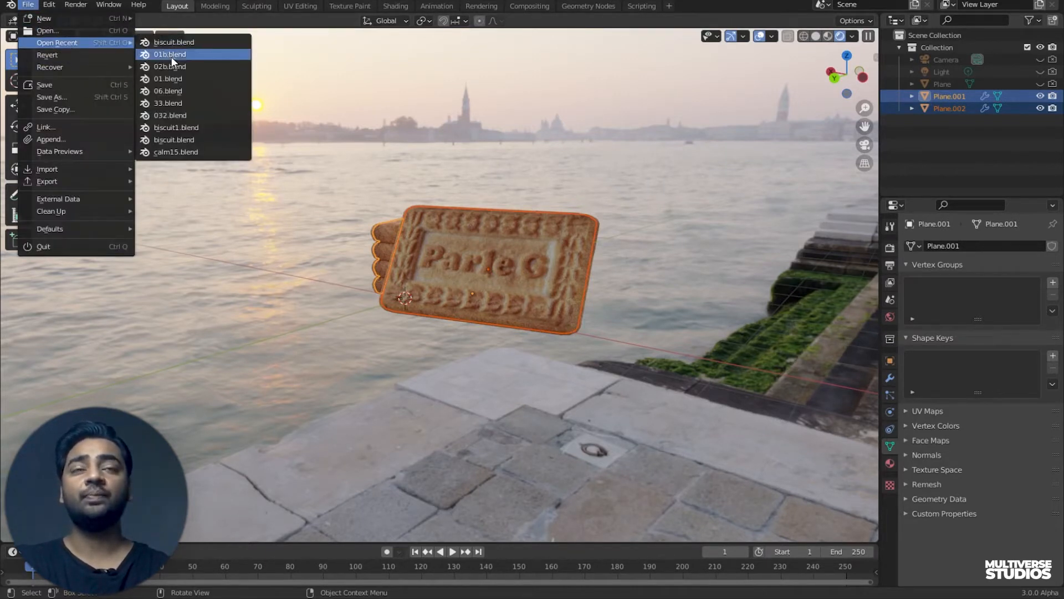
pyautogui.click(168, 54)
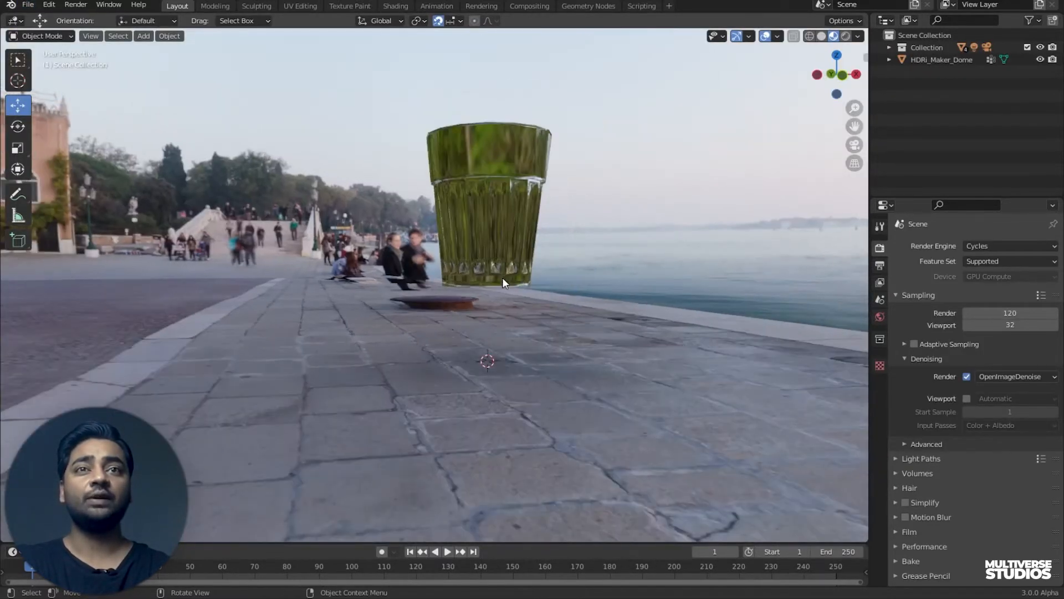
# - Create a new Outliner collection and rename it 'bis'
pyautogui.moveTo(502, 282); pyautogui.dragTo(672, 281)
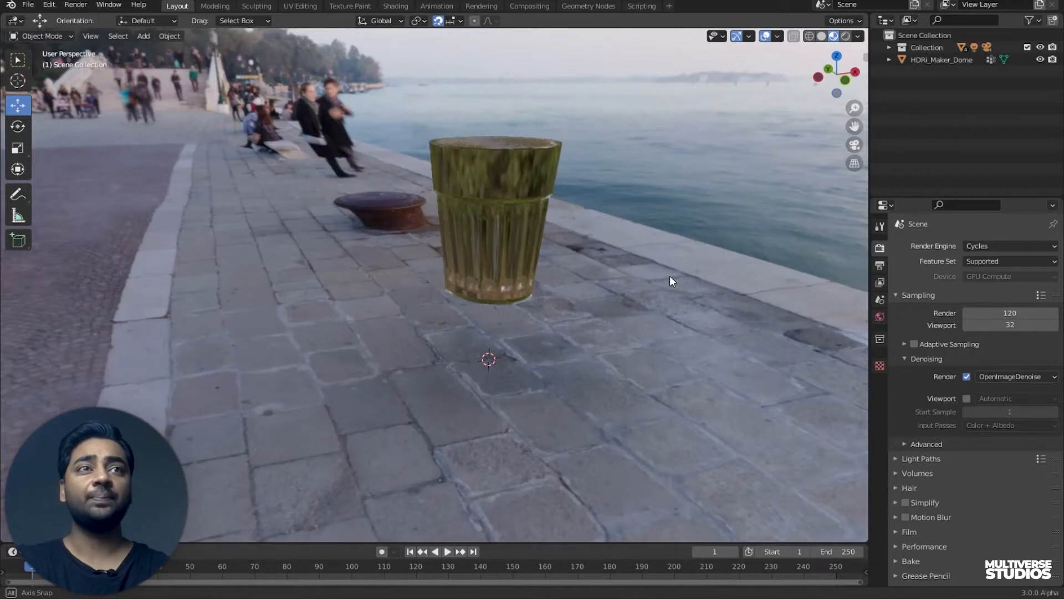
pyautogui.moveTo(672, 281); pyautogui.dragTo(473, 277)
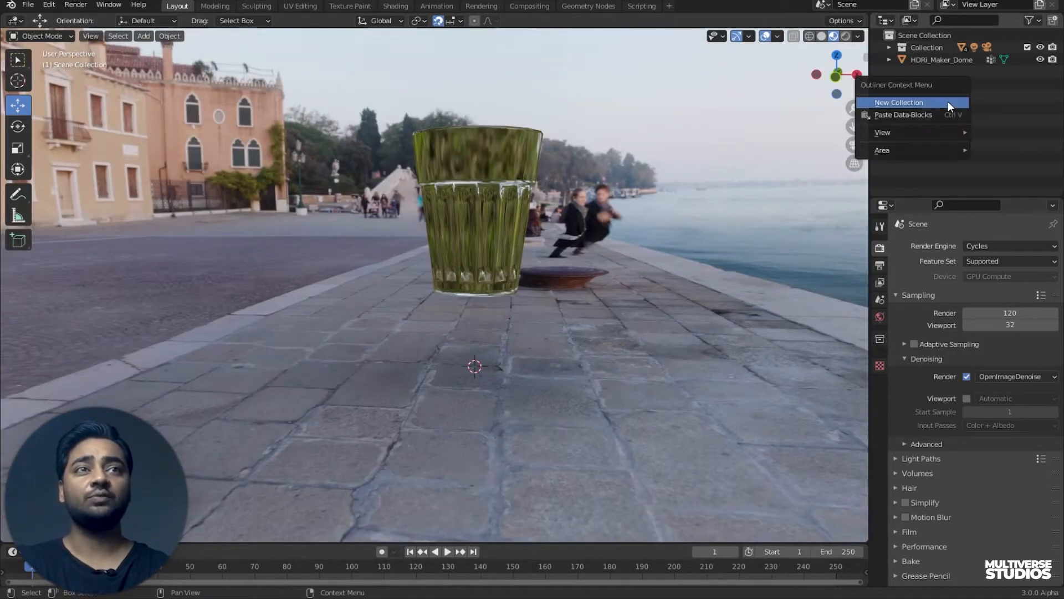
pyautogui.click(898, 102)
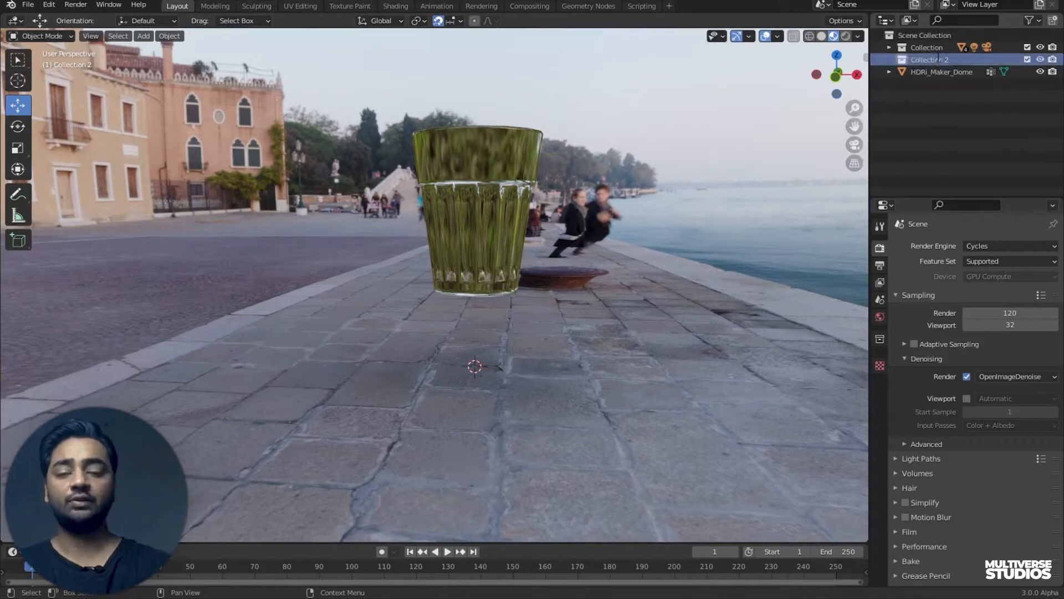
pyautogui.doubleClick(929, 58)
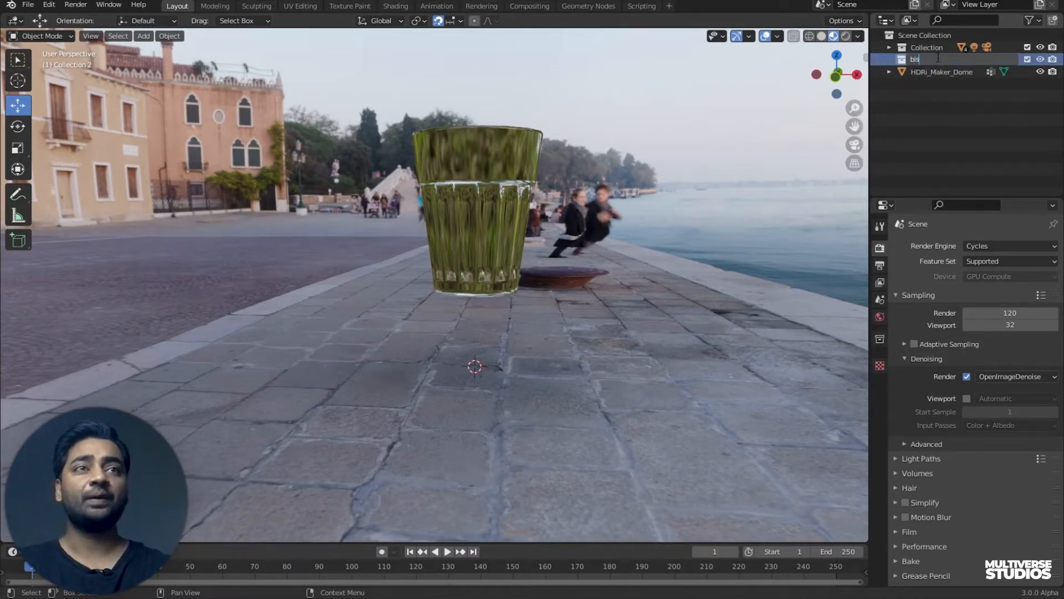
pyautogui.click(29, 6)
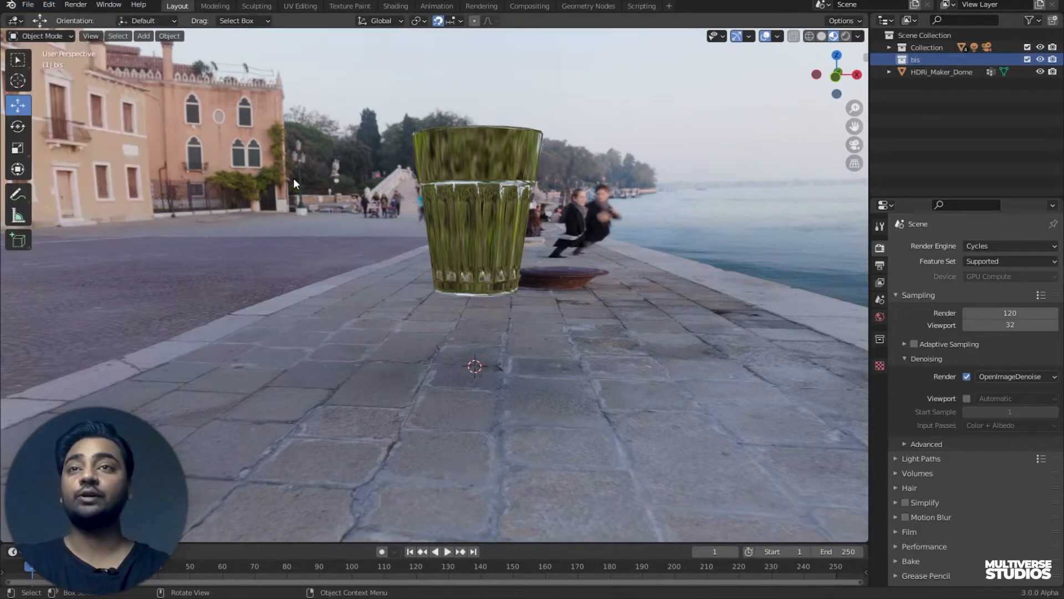
pyautogui.moveTo(123, 73)
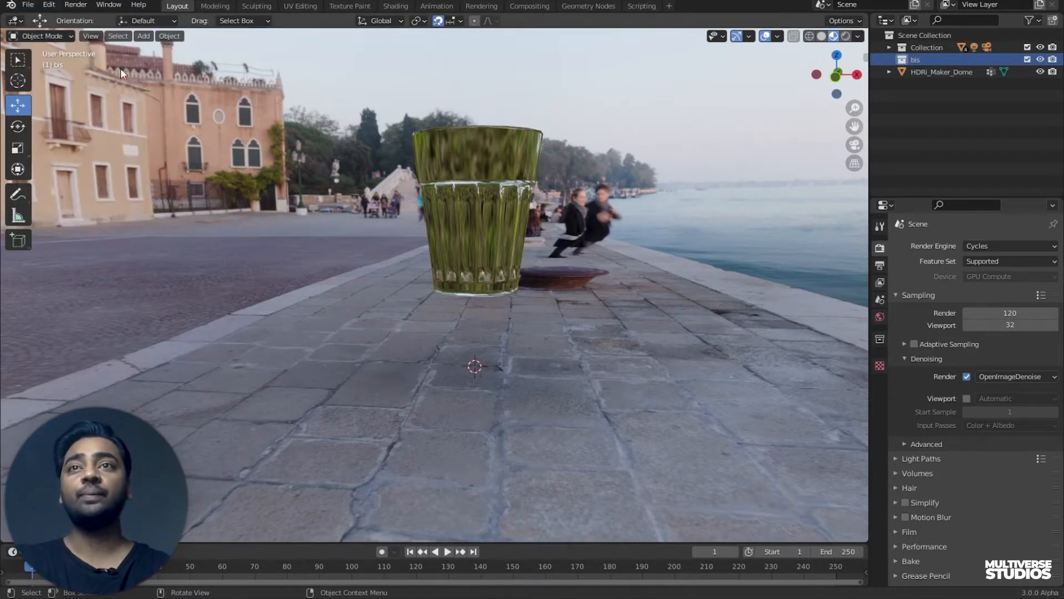
# - Start a Wavefront OBJ import with the 'bis' collection active
pyautogui.click(49, 18)
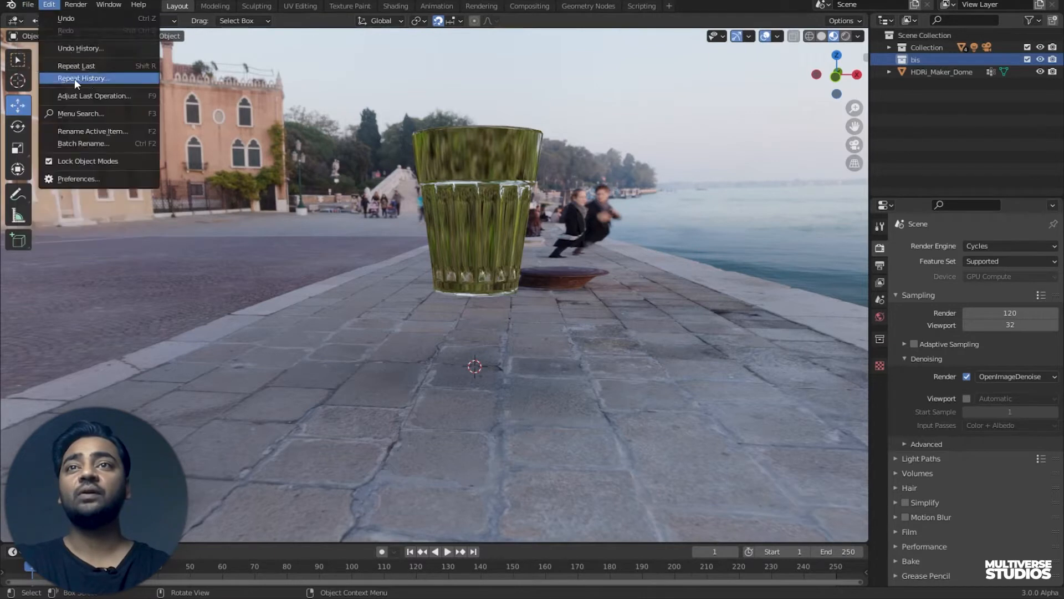
pyautogui.click(29, 4)
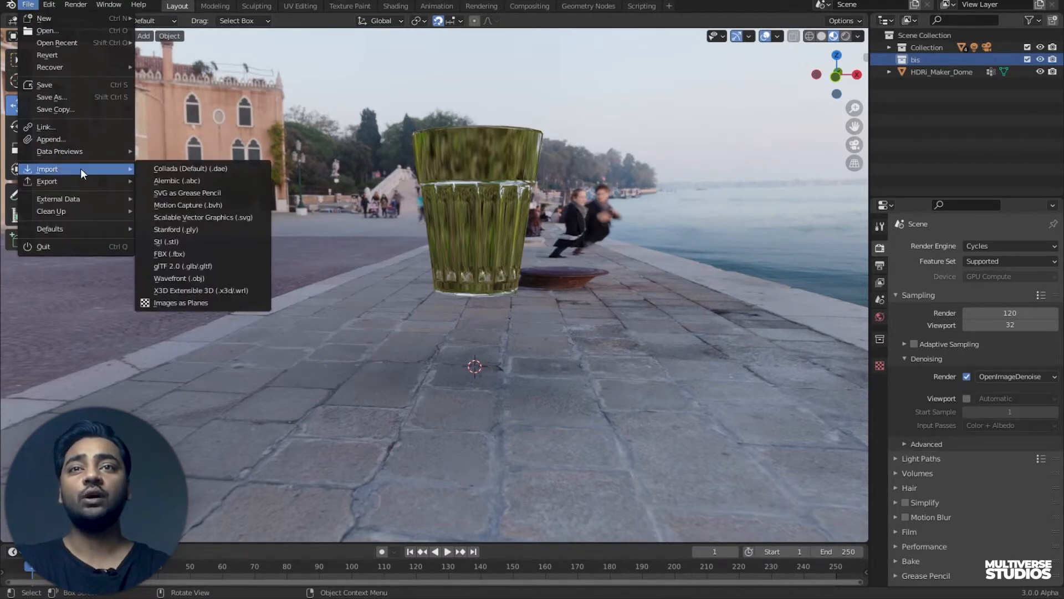
pyautogui.moveTo(184, 279)
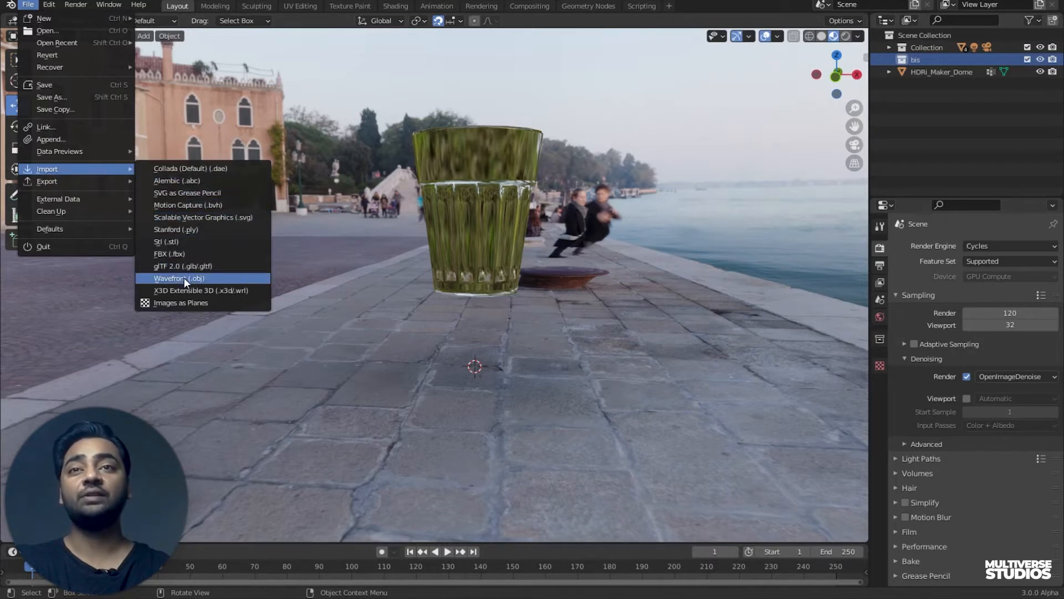
pyautogui.moveTo(187, 278)
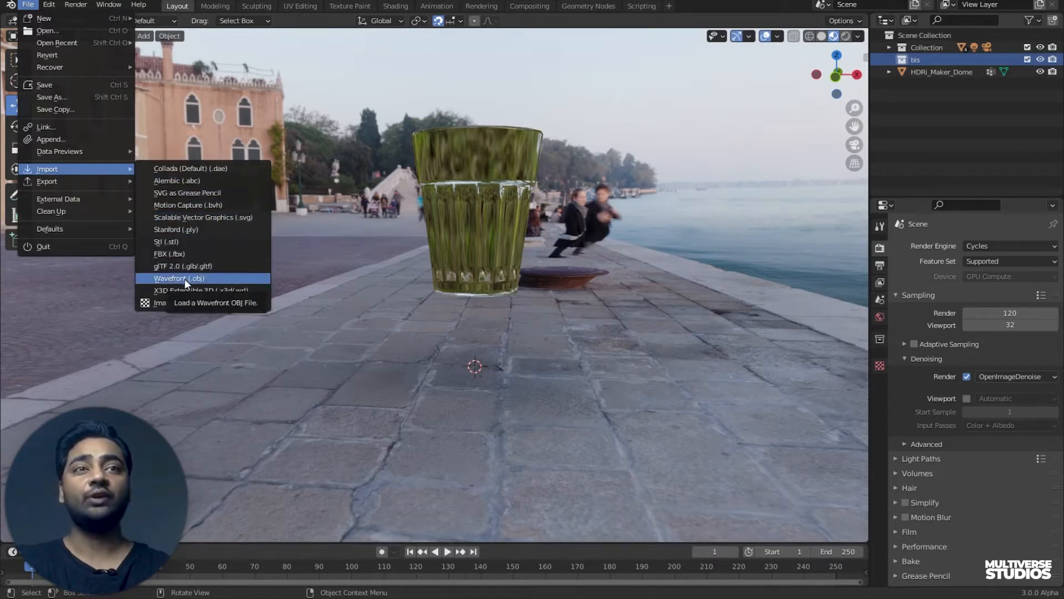
pyautogui.click(168, 277)
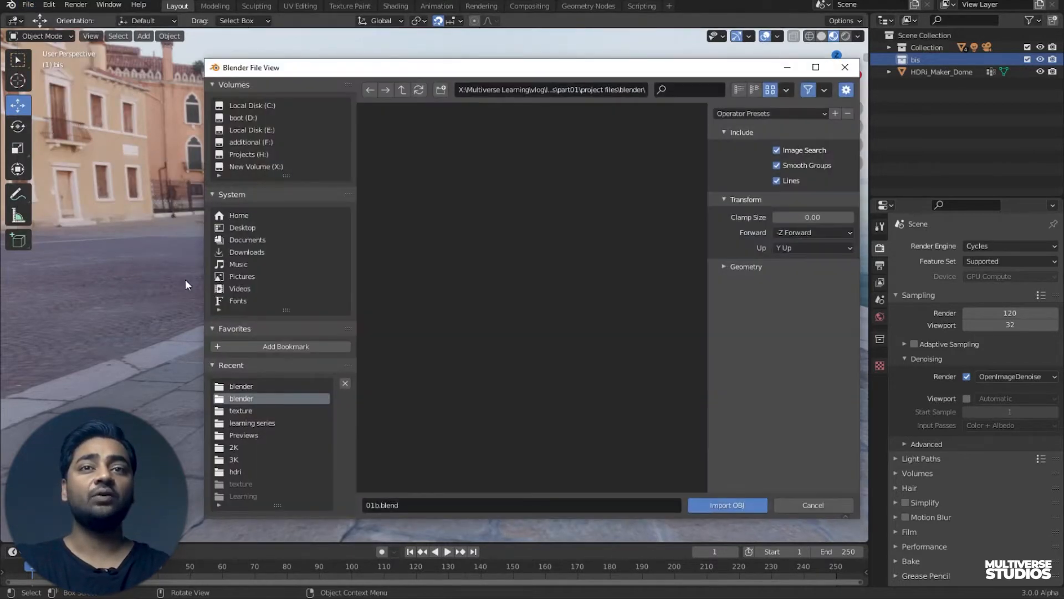
# - Import biscuit.obj from the learning series folder into the 'bis' collection
pyautogui.click(401, 90)
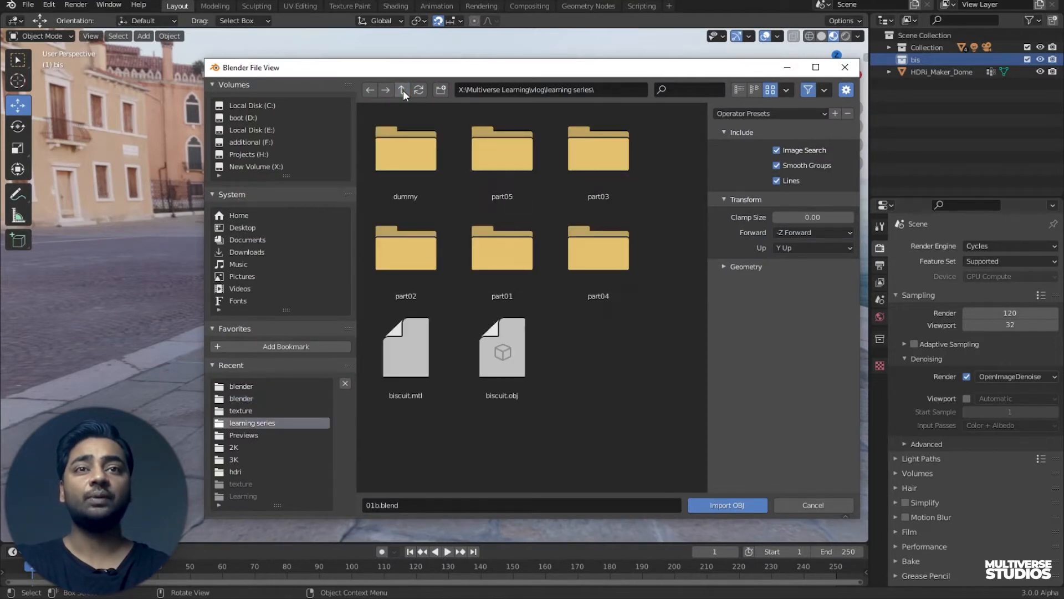
pyautogui.click(501, 350)
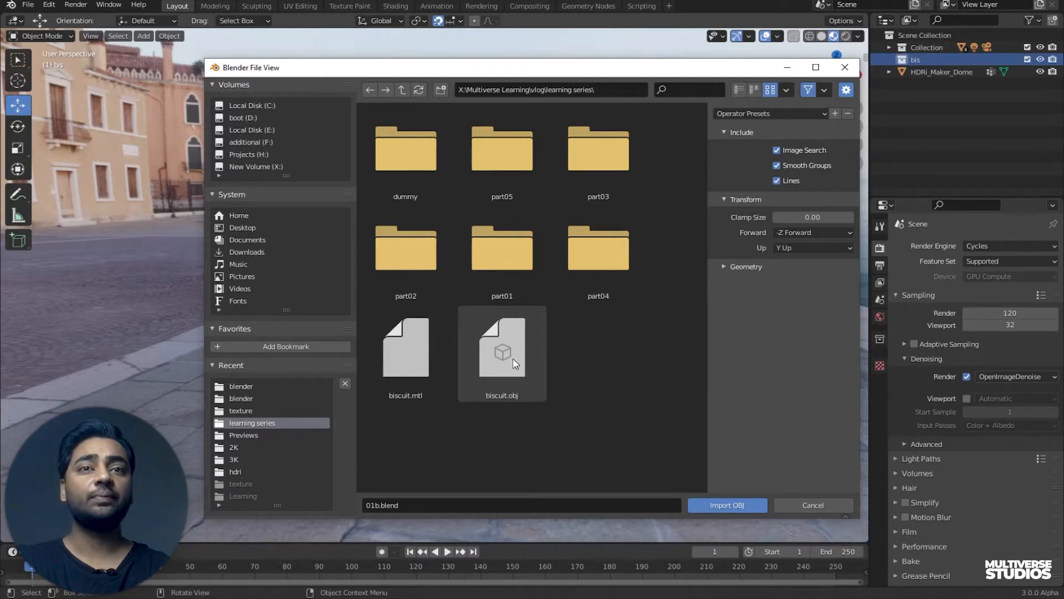
pyautogui.click(501, 349)
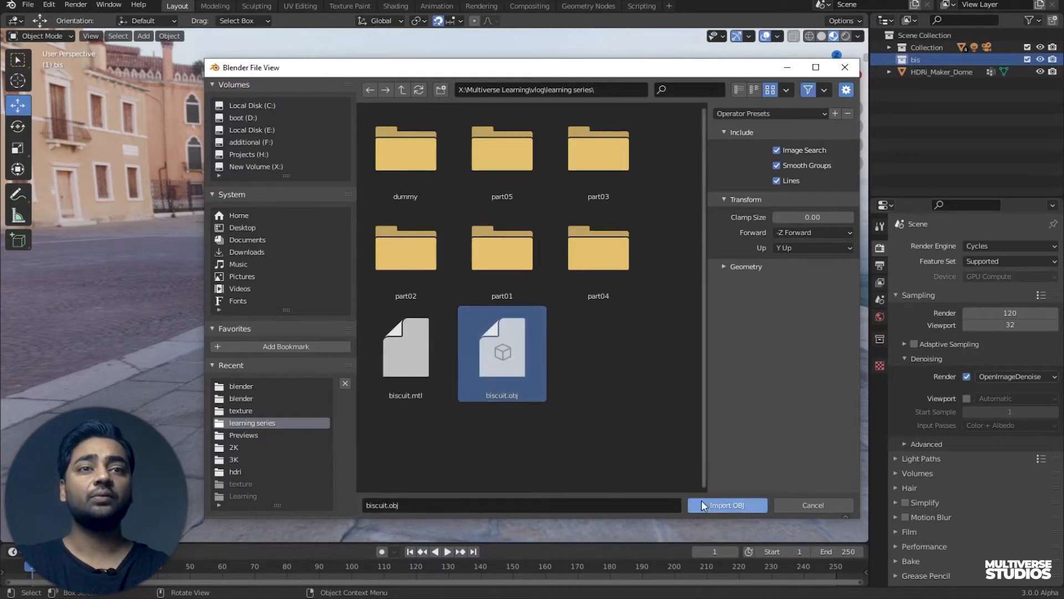
pyautogui.click(727, 505)
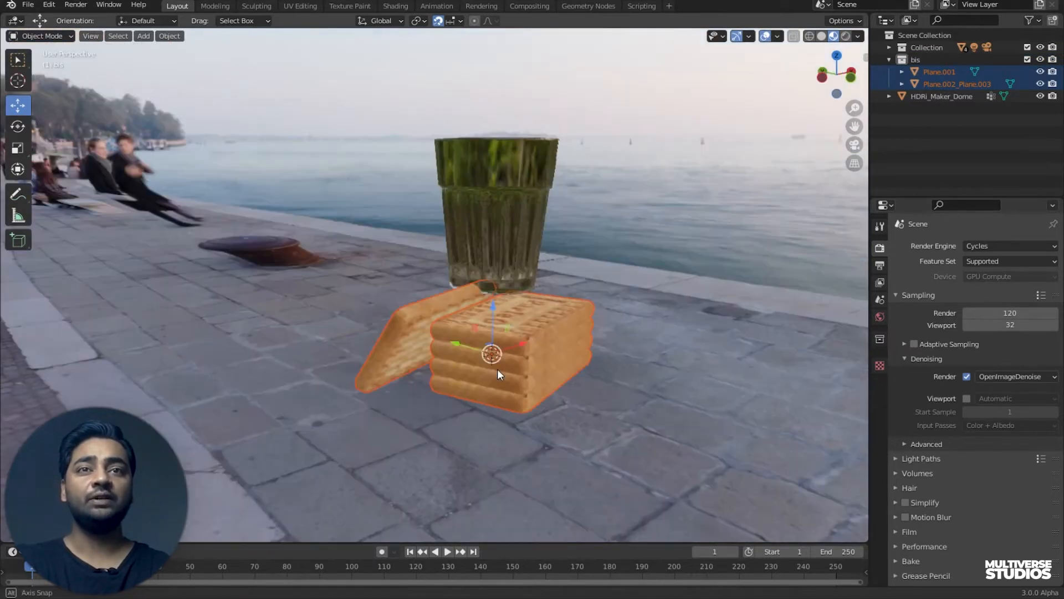
pyautogui.moveTo(477, 362)
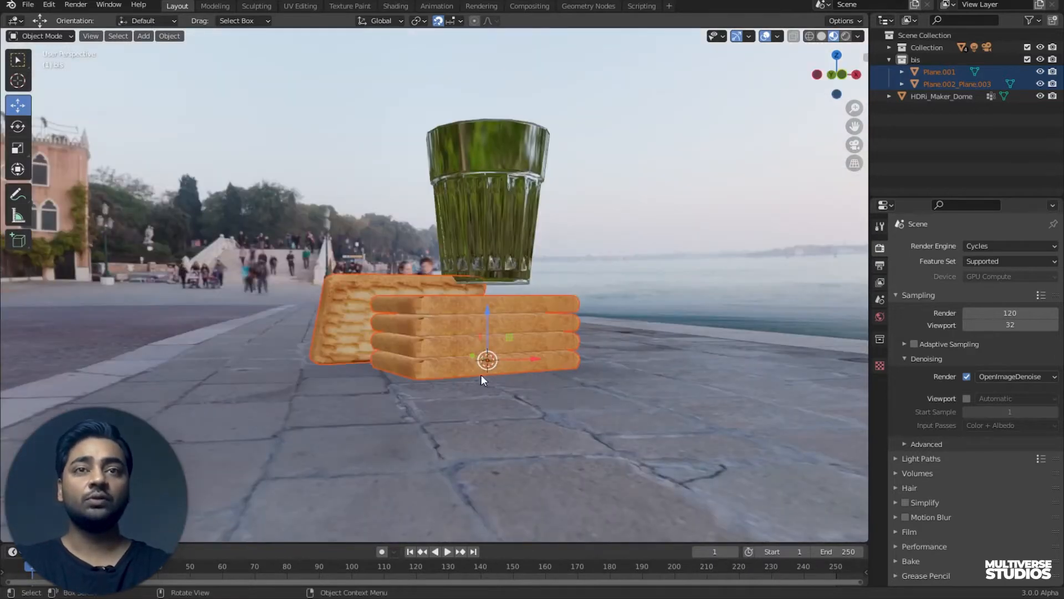
# - In front view lift the biscuit stack level with the glass base, then begin rotating it toward 177° on Z
pyautogui.press('KP_1')
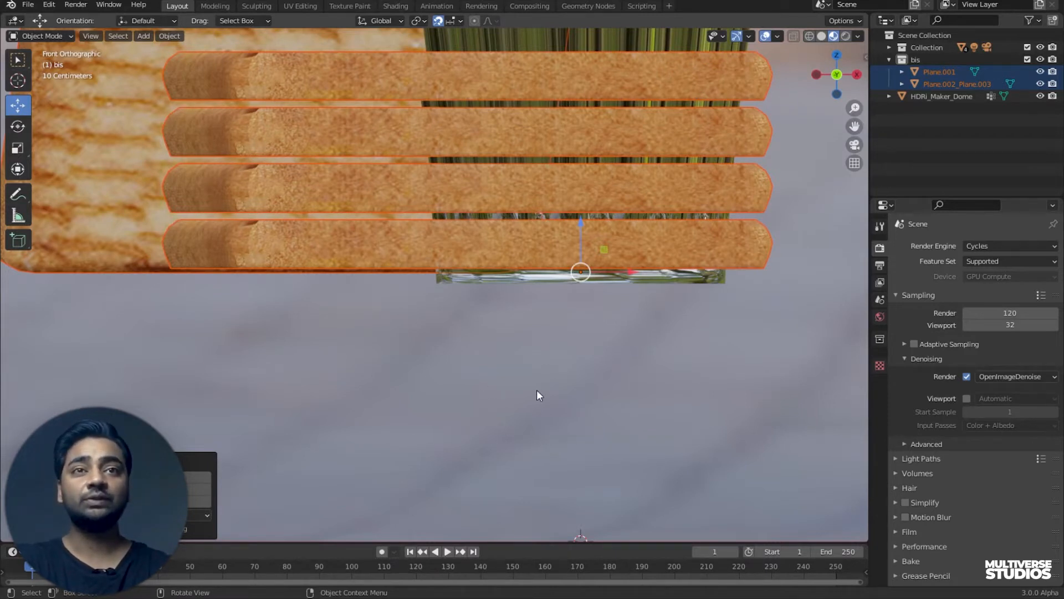
pyautogui.press('g')
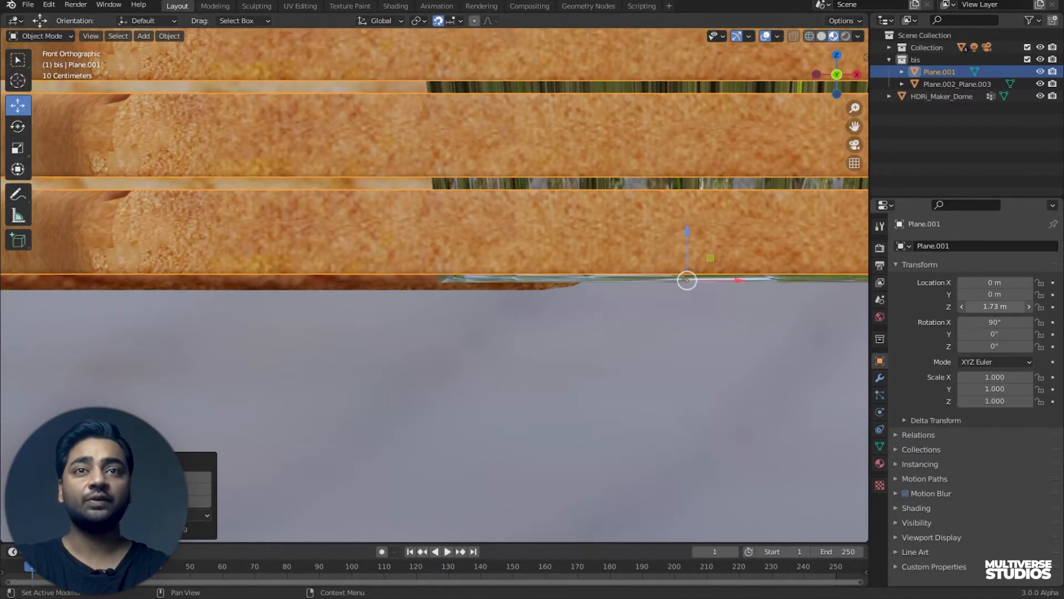
pyautogui.click(954, 84)
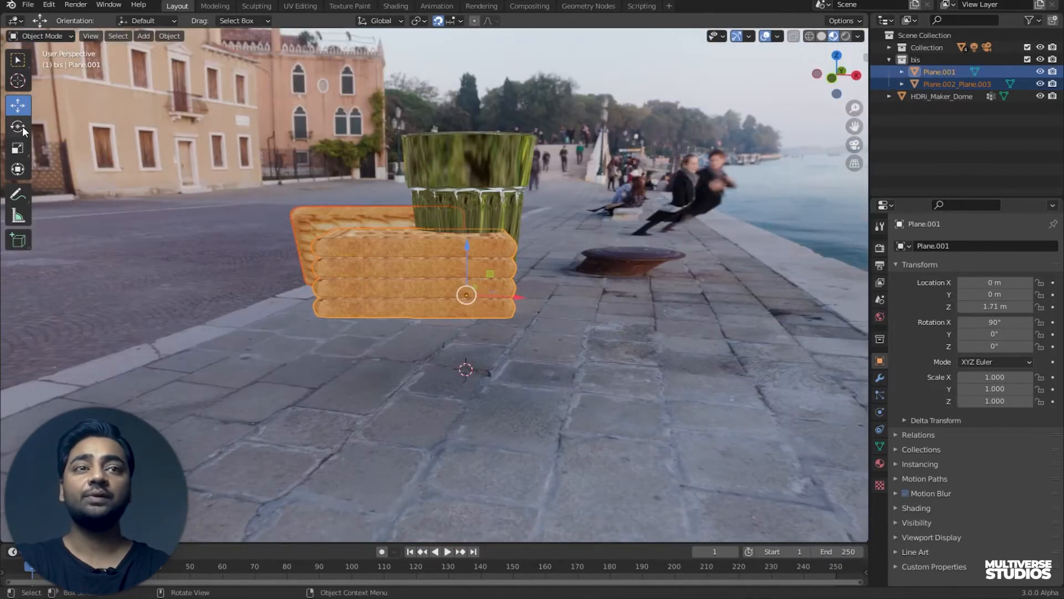
pyautogui.click(16, 124)
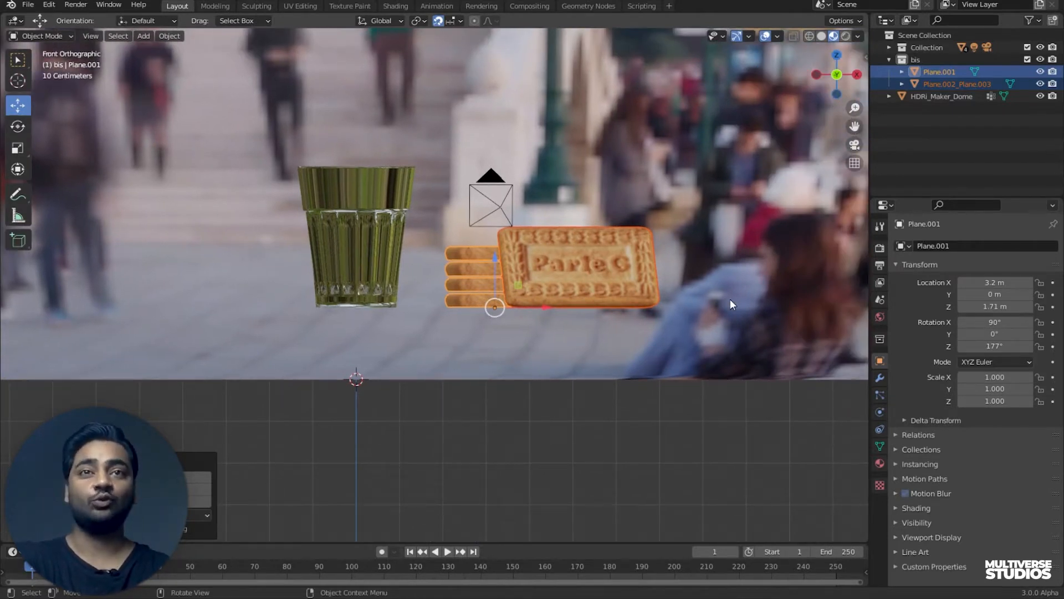
pyautogui.moveTo(590, 315)
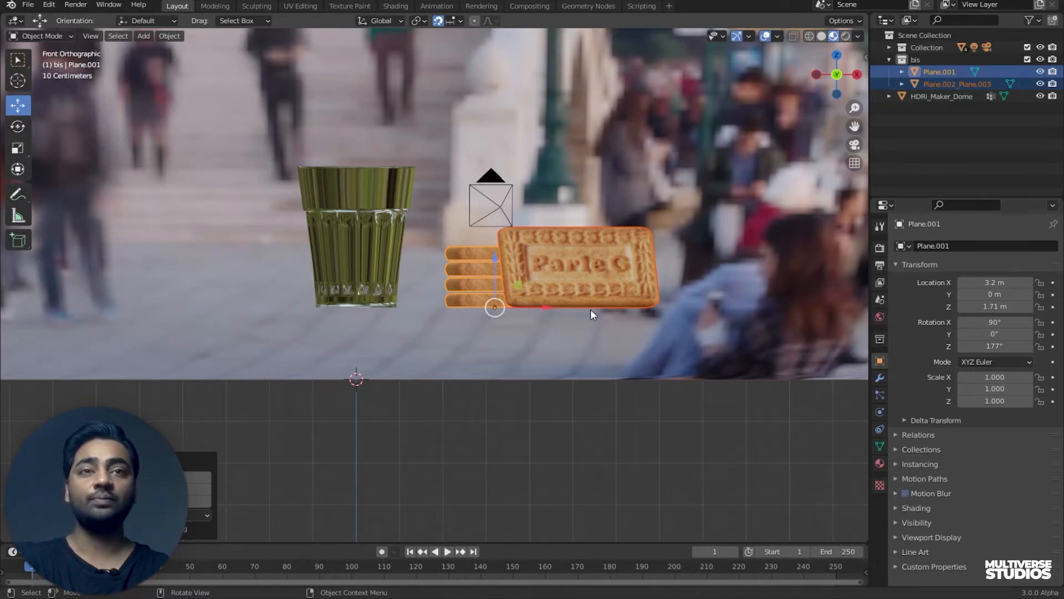
pyautogui.moveTo(682, 333)
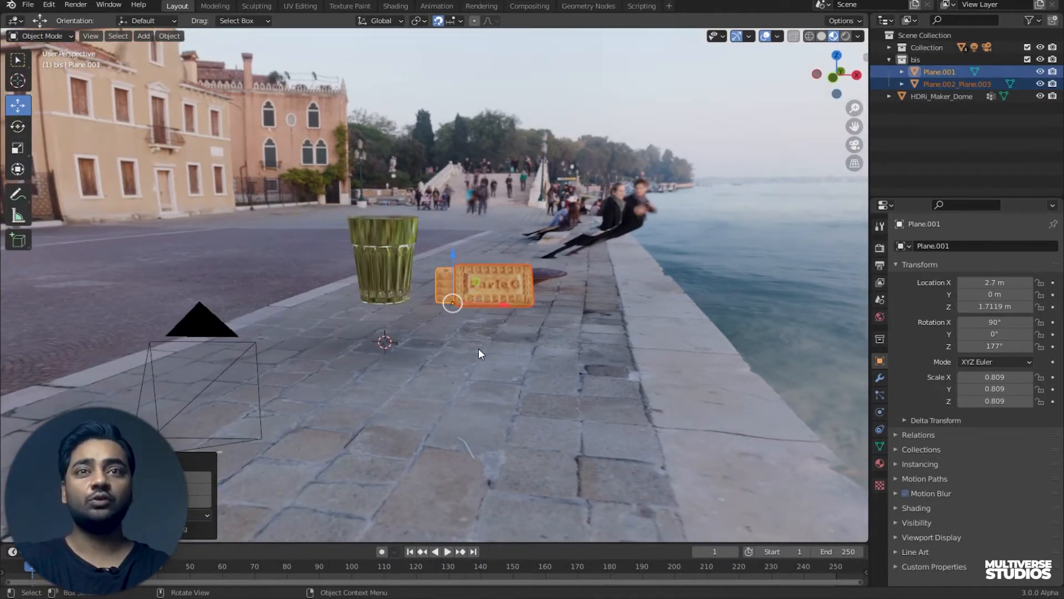
pyautogui.moveTo(525, 370)
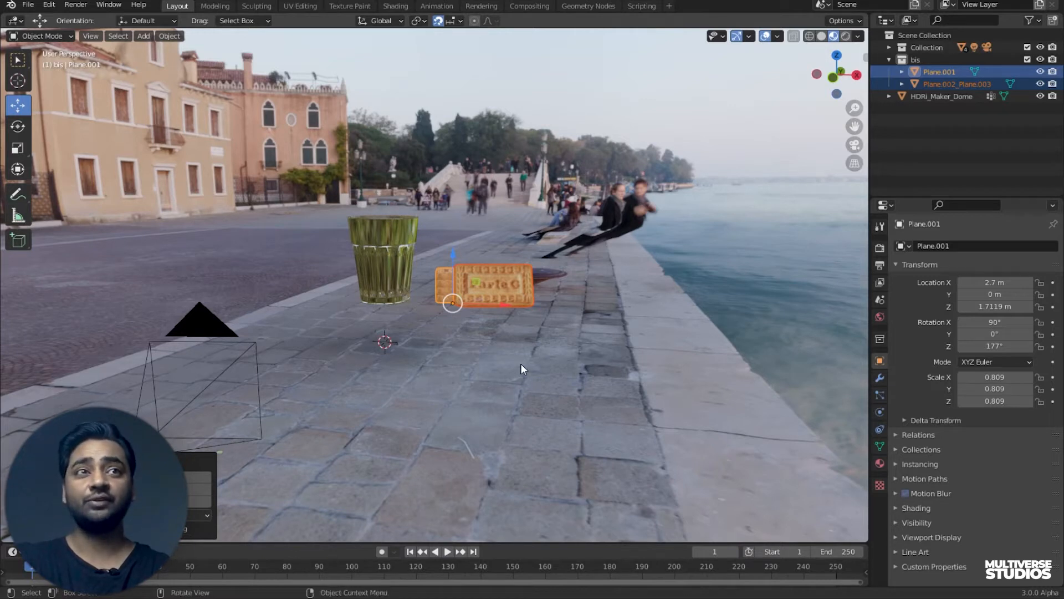
pyautogui.moveTo(721, 234)
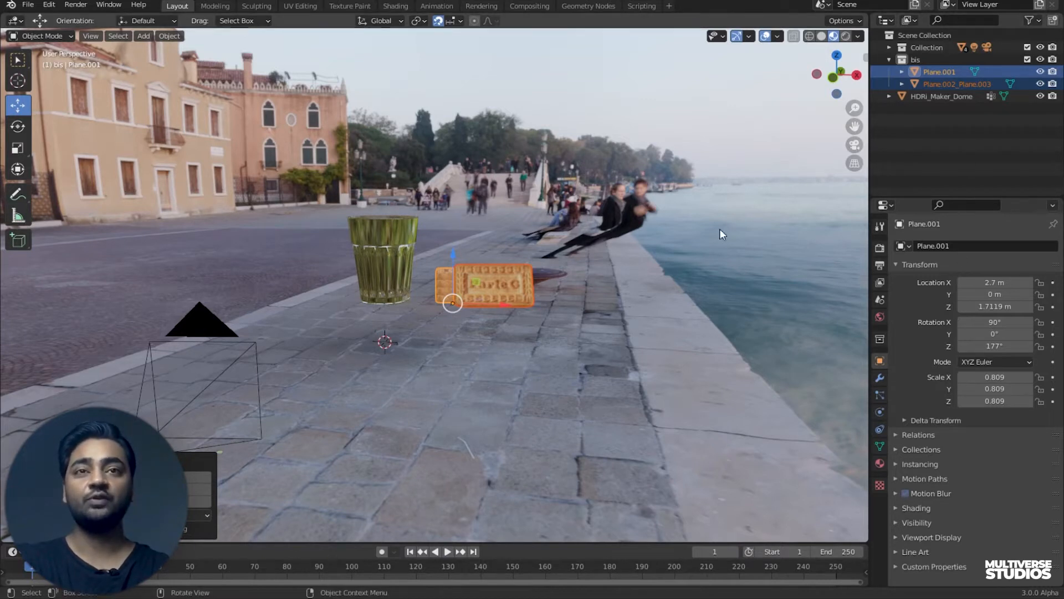
# - Add a mesh plane and scale it up in top view as the table top beneath the objects
pyautogui.click(143, 36)
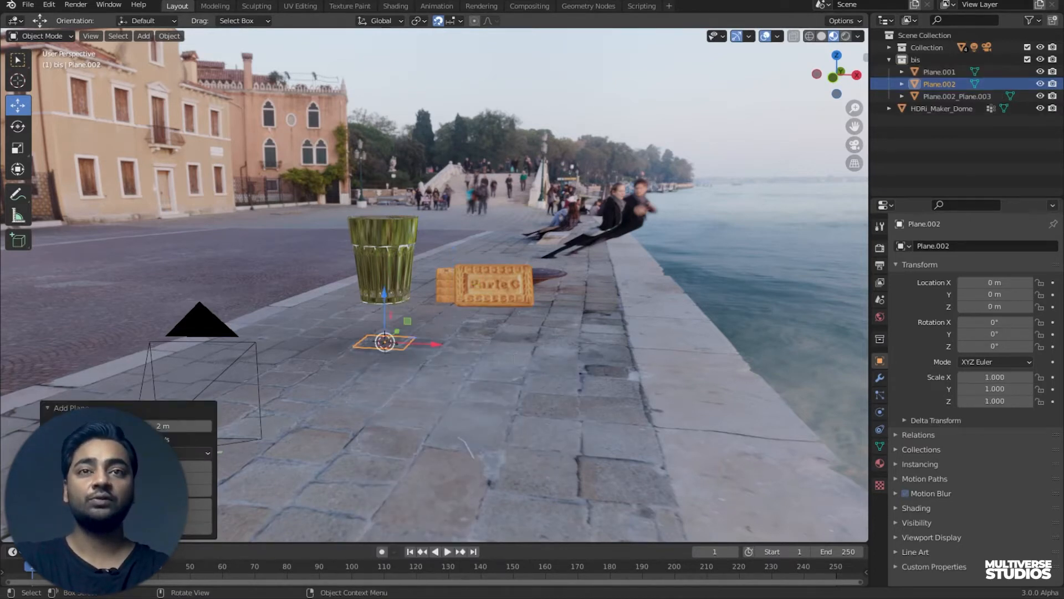
pyautogui.press('s')
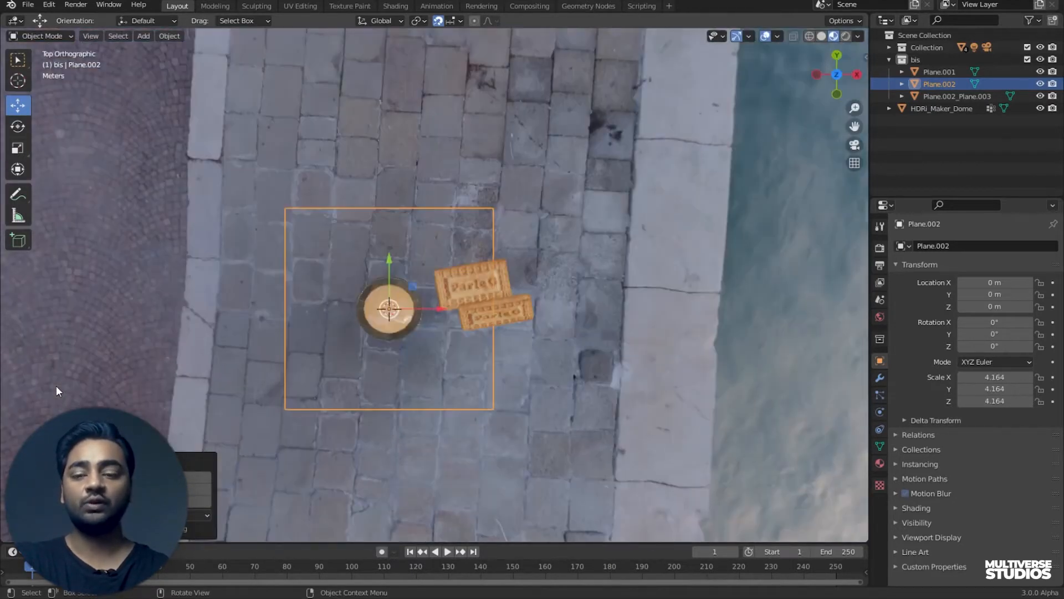
pyautogui.moveTo(485, 351)
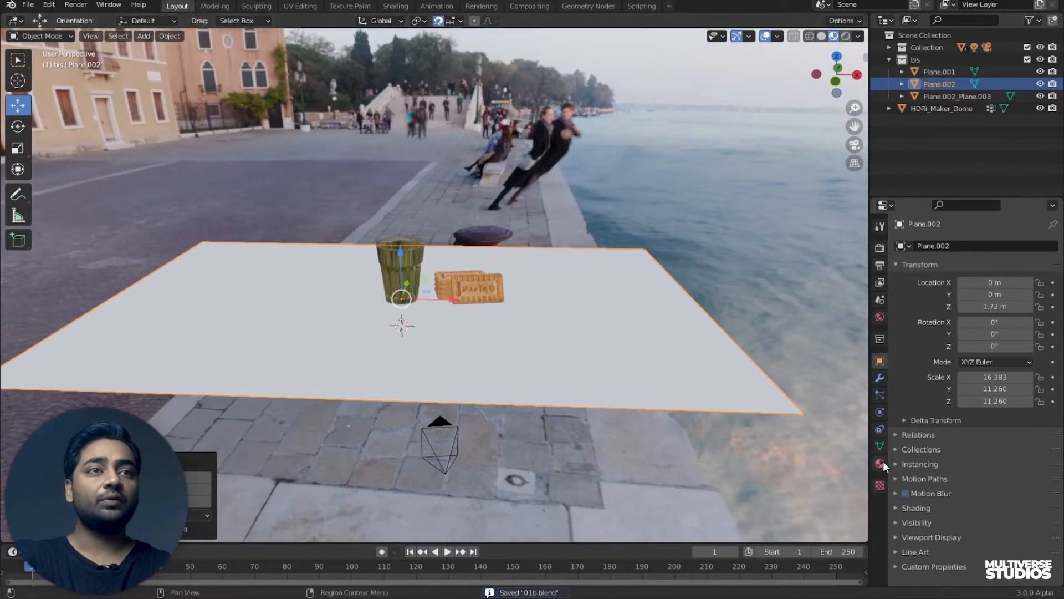
# - Create material 'table03' on the plane with an Image Texture feeding its Base Color
pyautogui.click(880, 463)
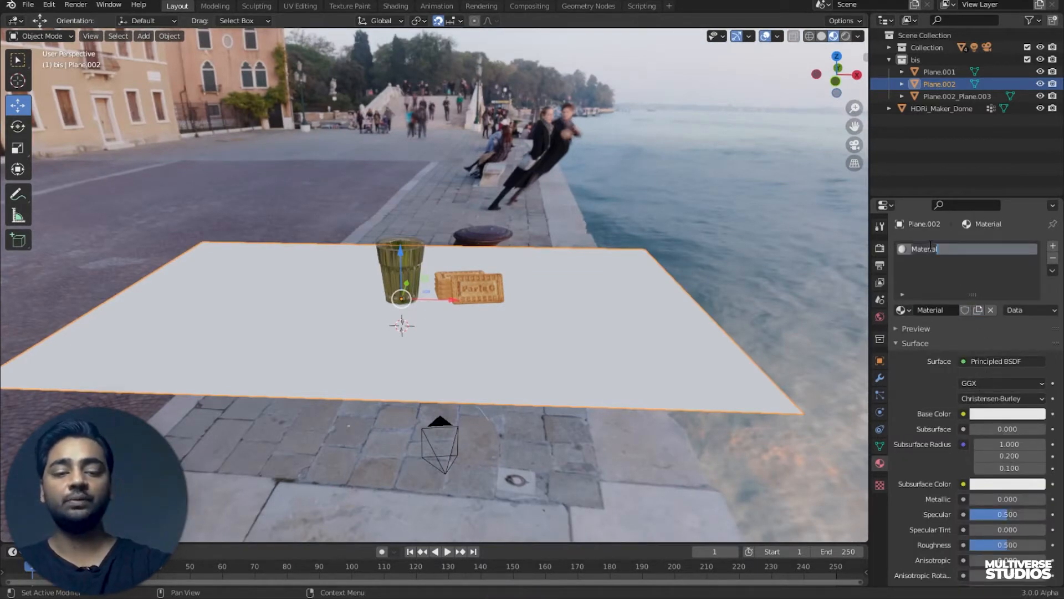
pyautogui.write('tabl')
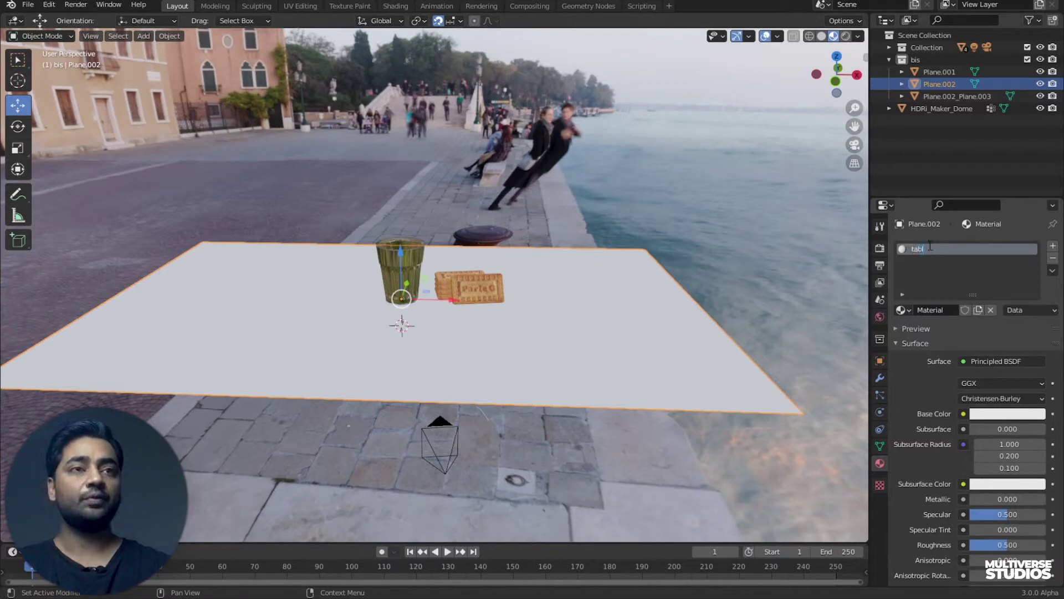
pyautogui.write('able03')
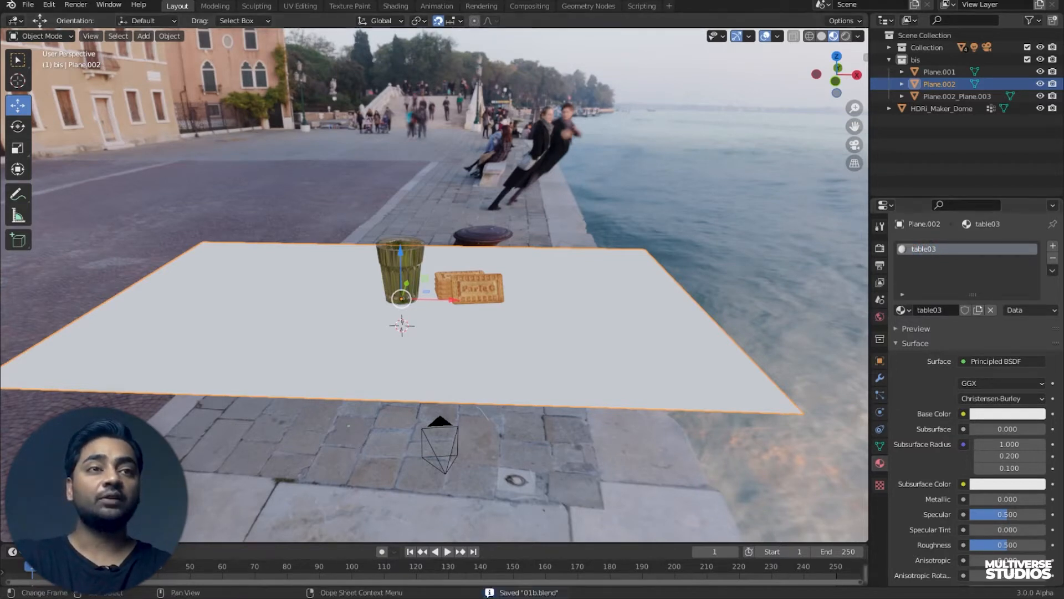
pyautogui.click(964, 413)
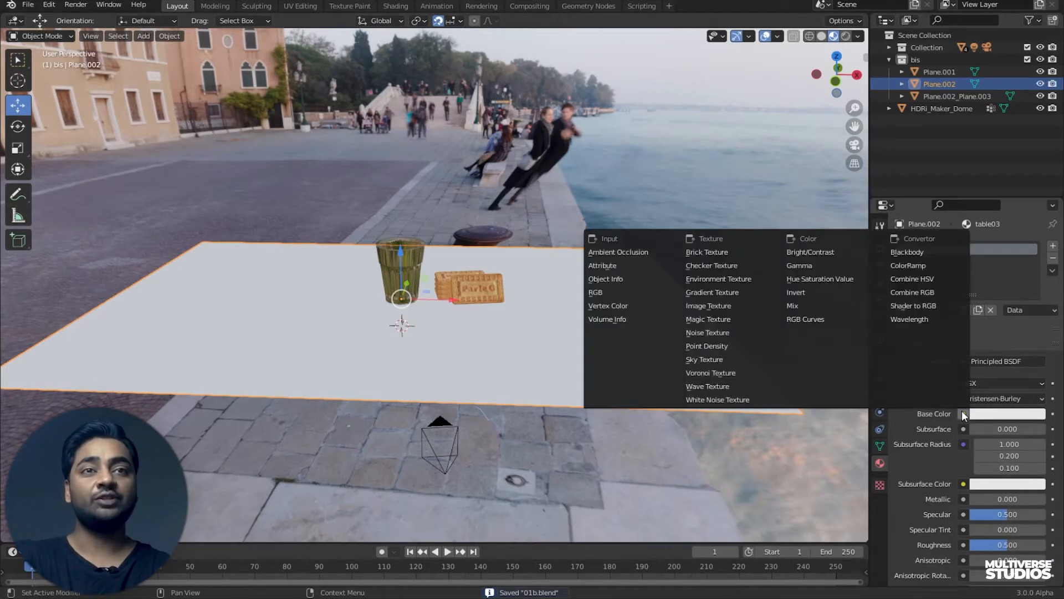
pyautogui.moveTo(729, 319)
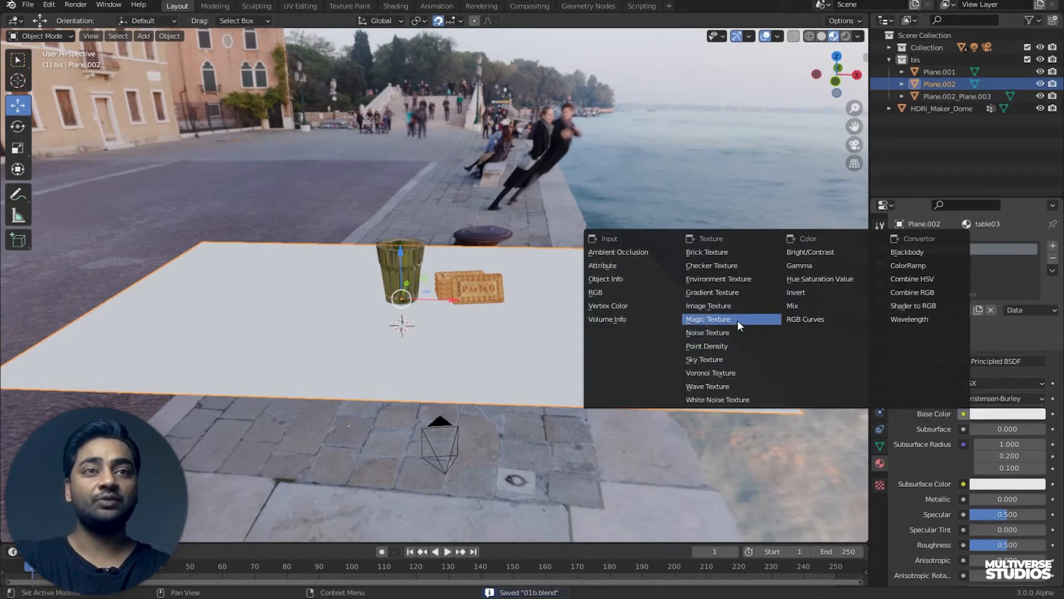
pyautogui.click(708, 305)
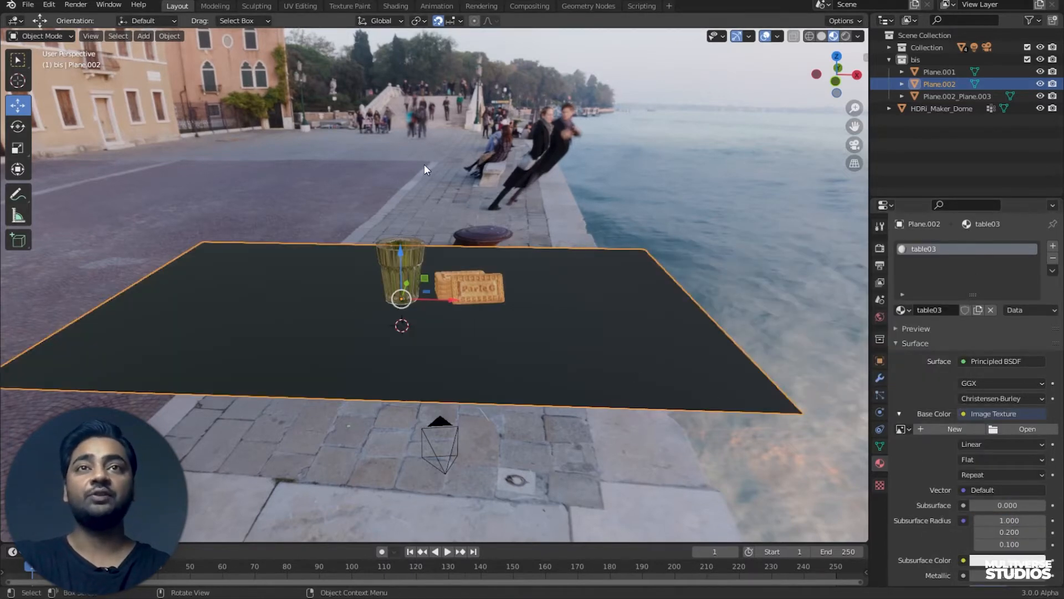
pyautogui.click(394, 6)
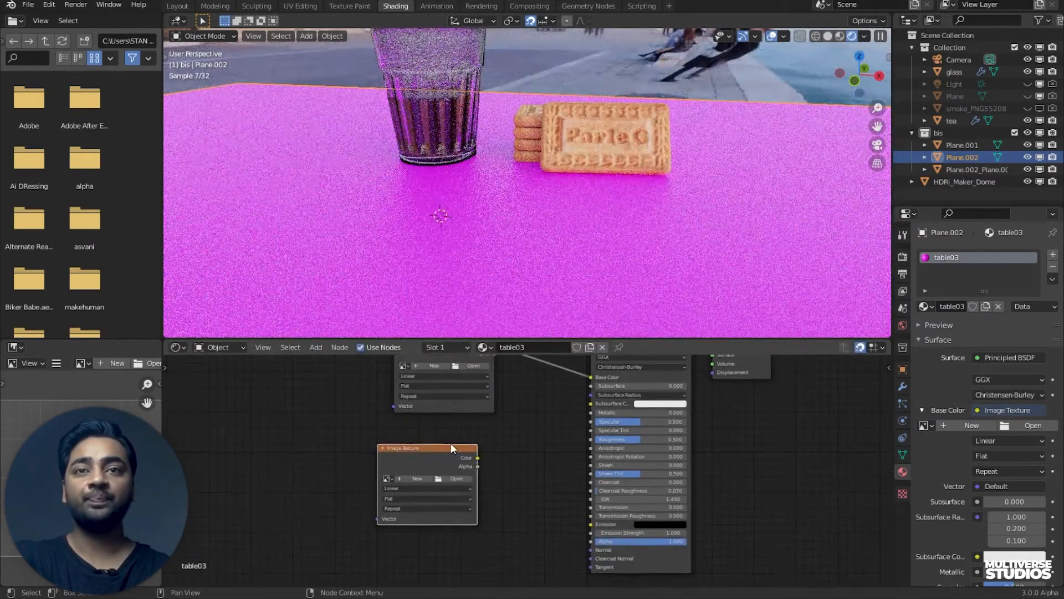
# - Add a Normal Map node (searched as 'nor') and wire it into the table shader's Normal input
pyautogui.click(315, 347)
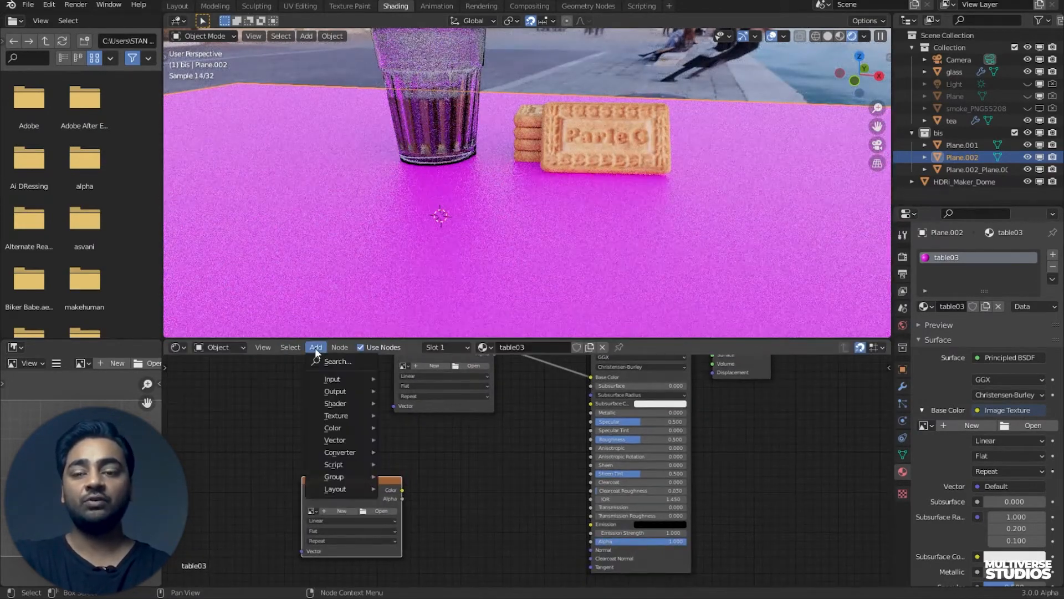
pyautogui.click(337, 361)
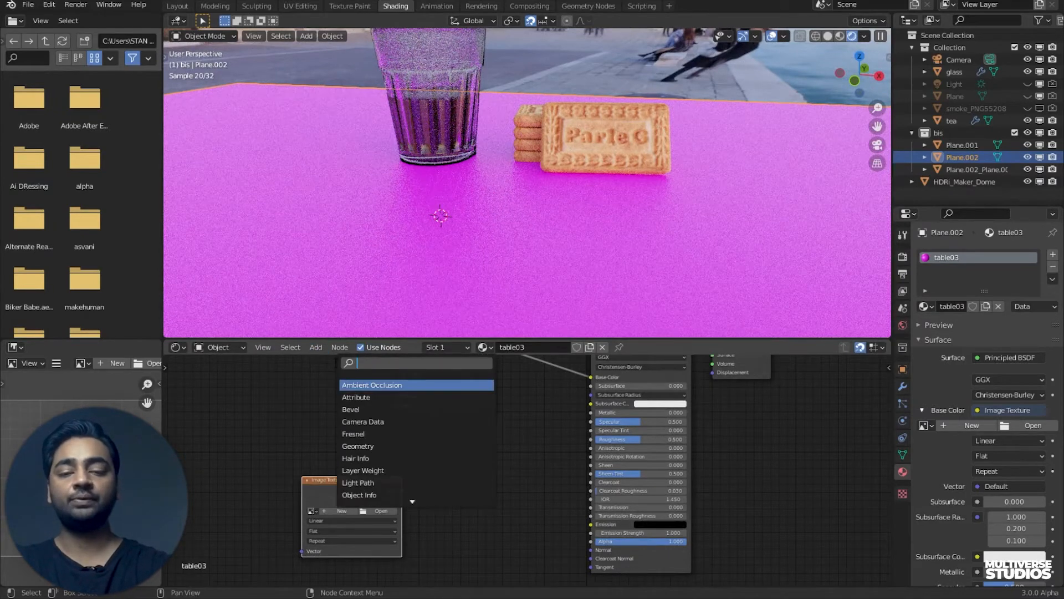
pyautogui.write('nor')
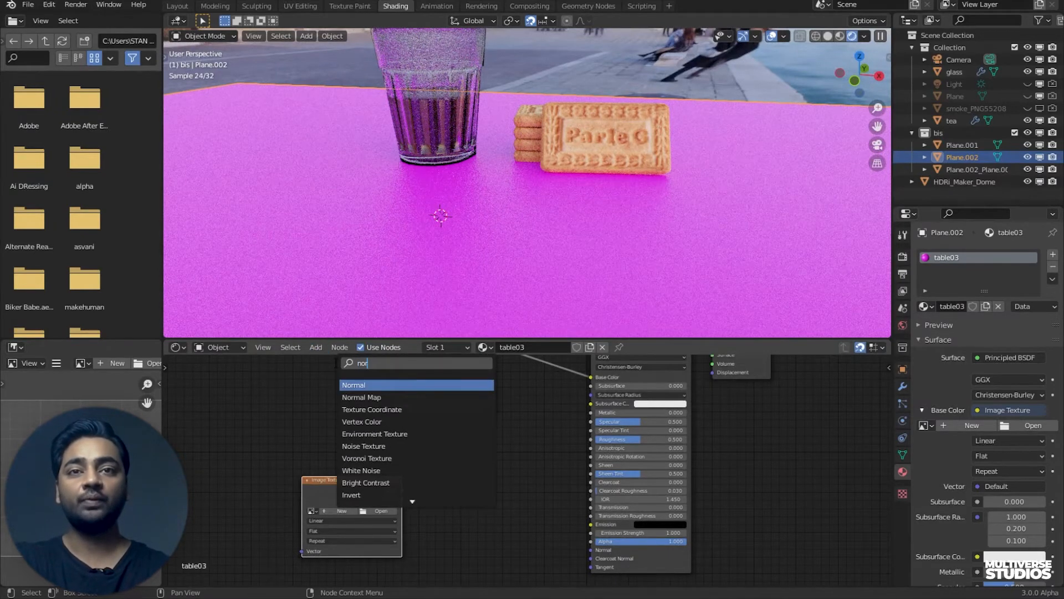
pyautogui.click(361, 397)
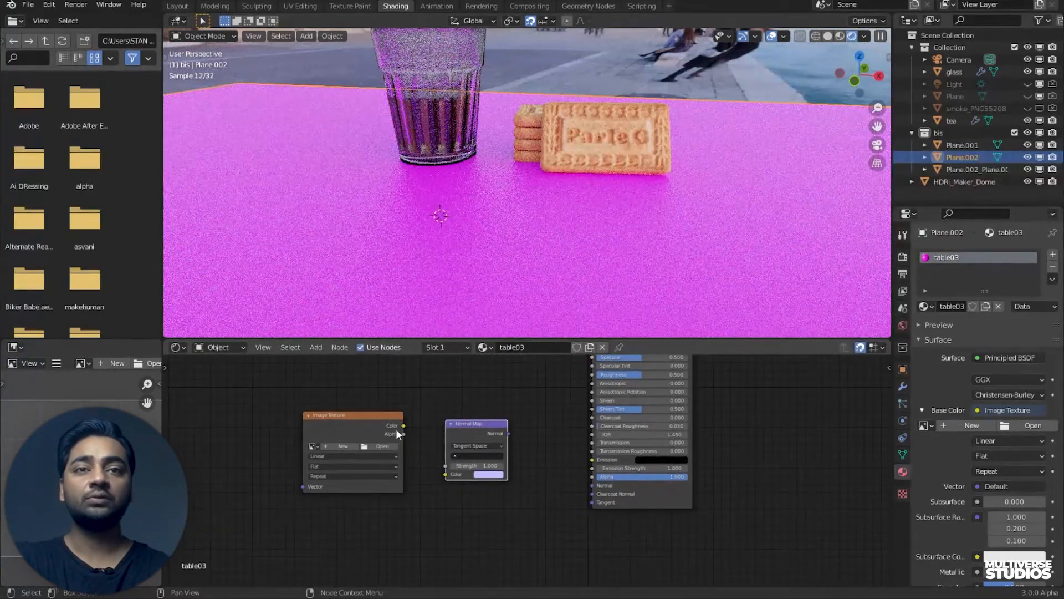
pyautogui.moveTo(403, 424); pyautogui.dragTo(447, 473)
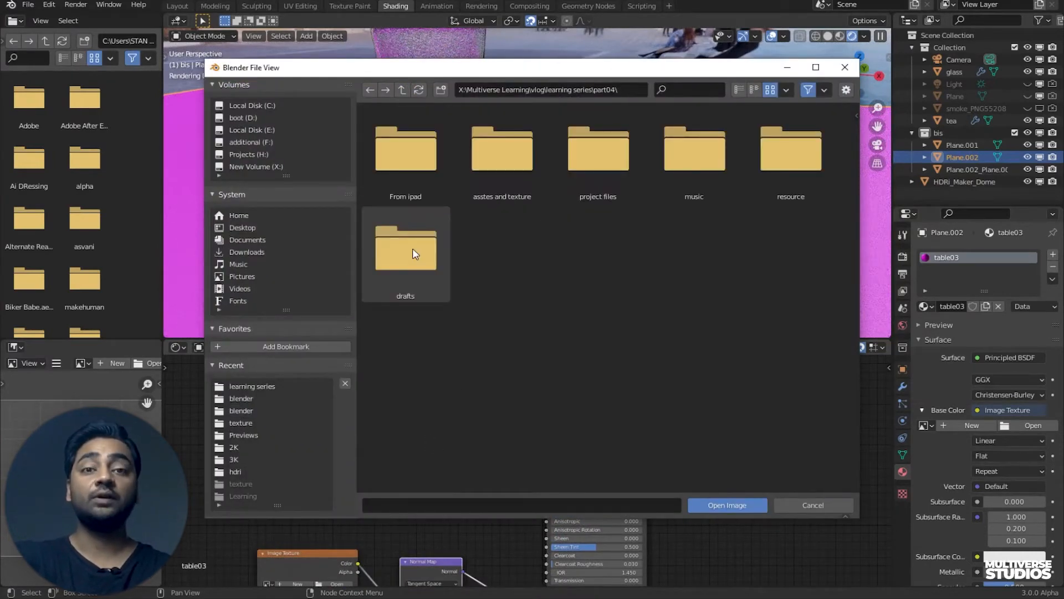
pyautogui.moveTo(428, 257)
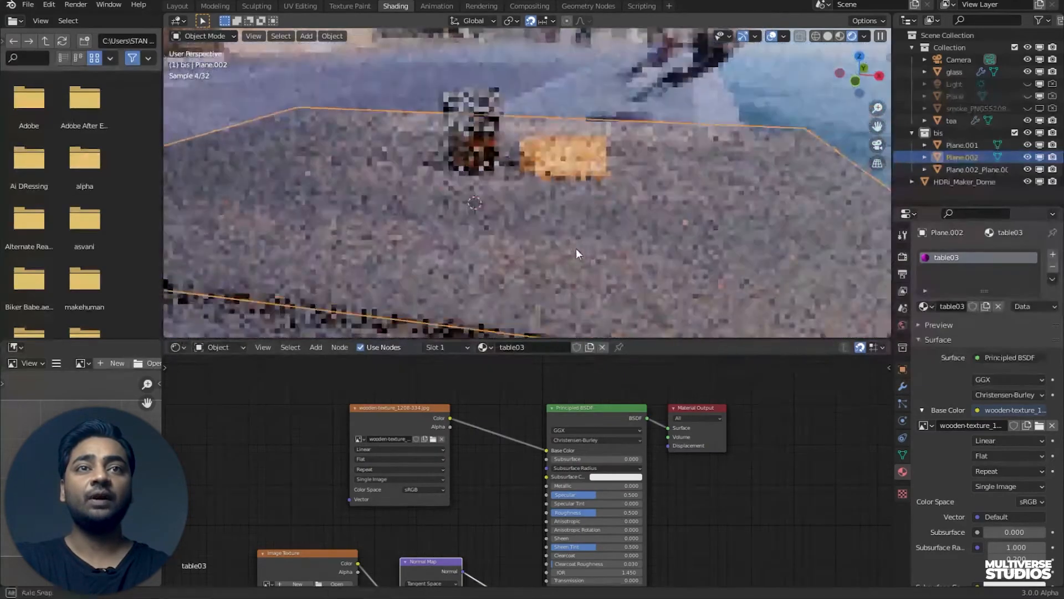
pyautogui.moveTo(576, 254); pyautogui.dragTo(589, 273)
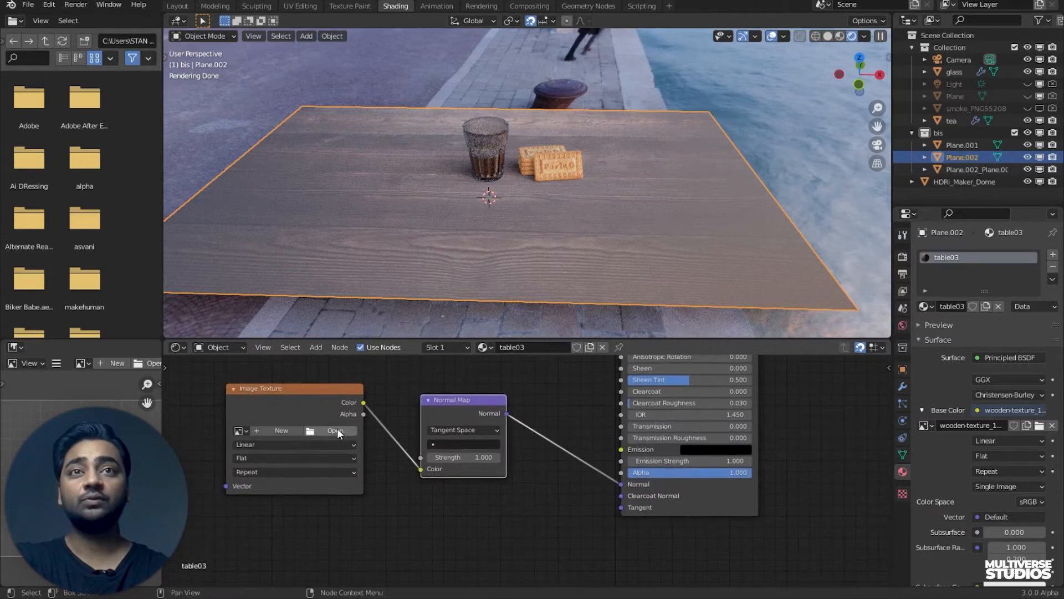
# - Load the wood normal map at strength 2.4, raise the table's Roughness and lower its Specular
pyautogui.click(335, 430)
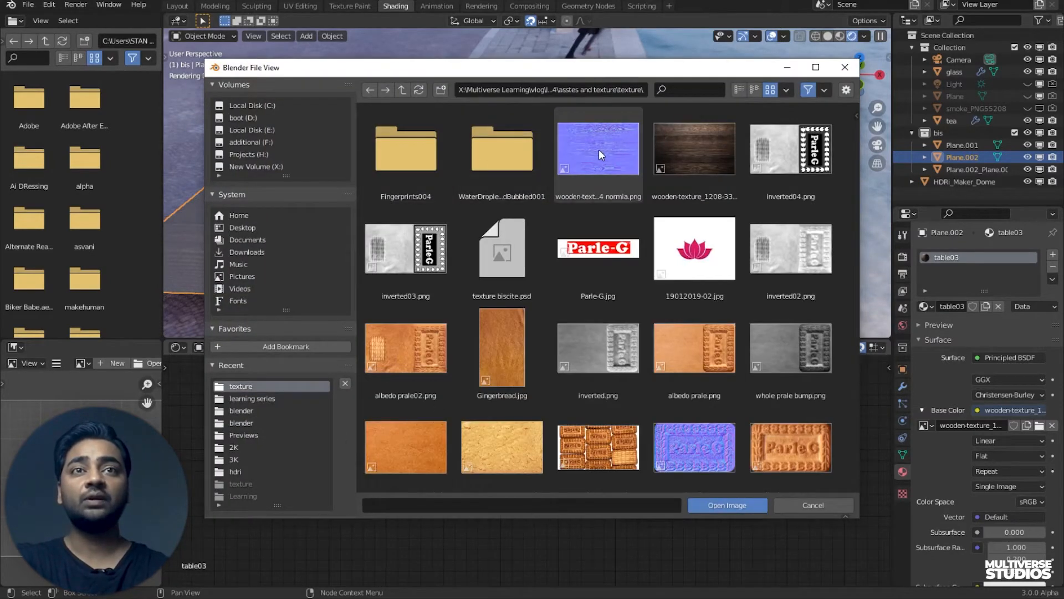
pyautogui.click(727, 506)
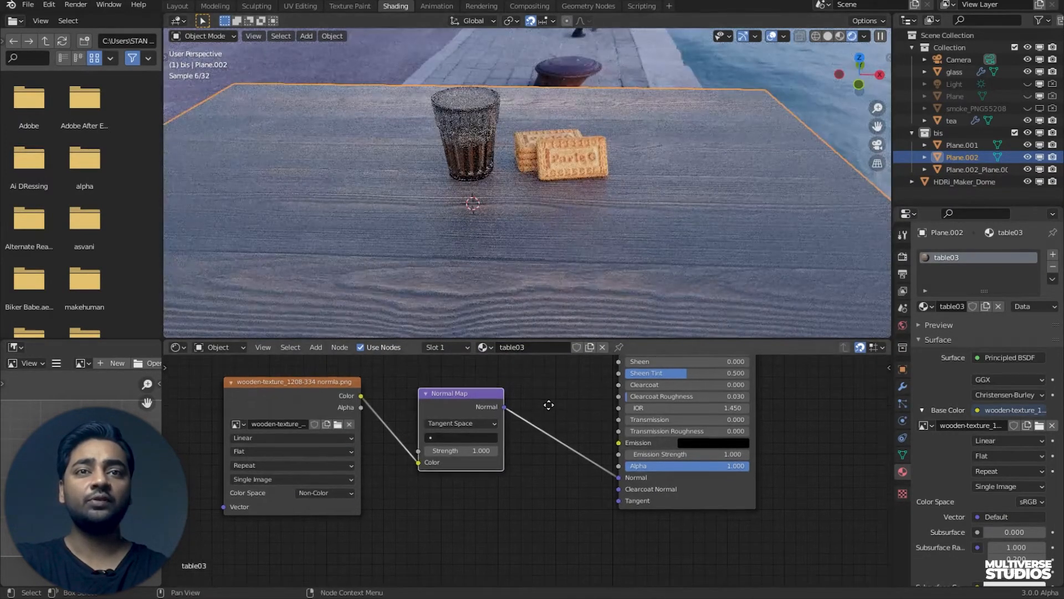
pyautogui.moveTo(461, 450); pyautogui.dragTo(482, 450)
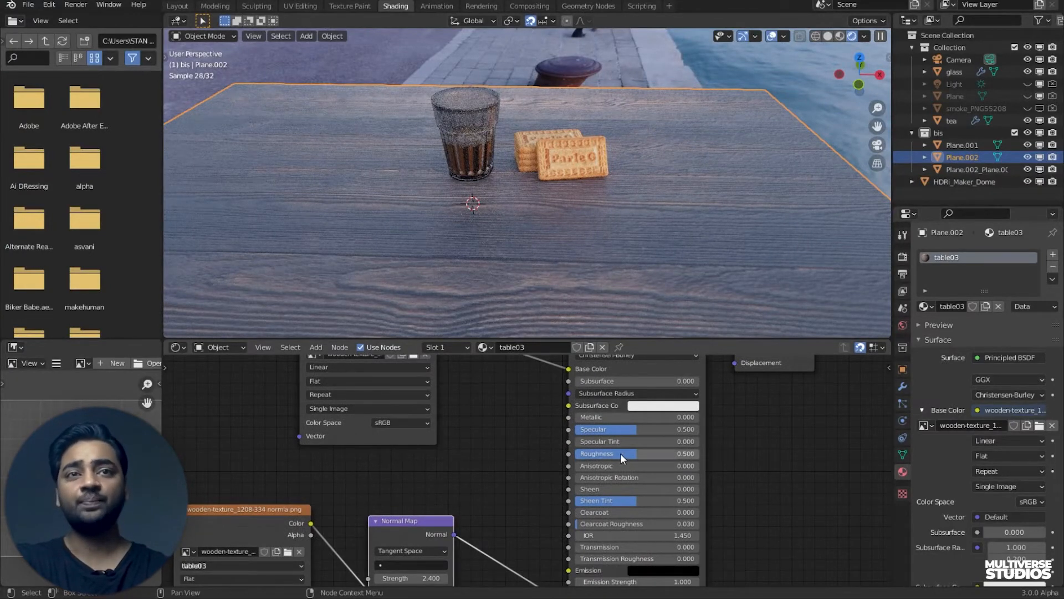
pyautogui.moveTo(618, 453); pyautogui.dragTo(672, 453)
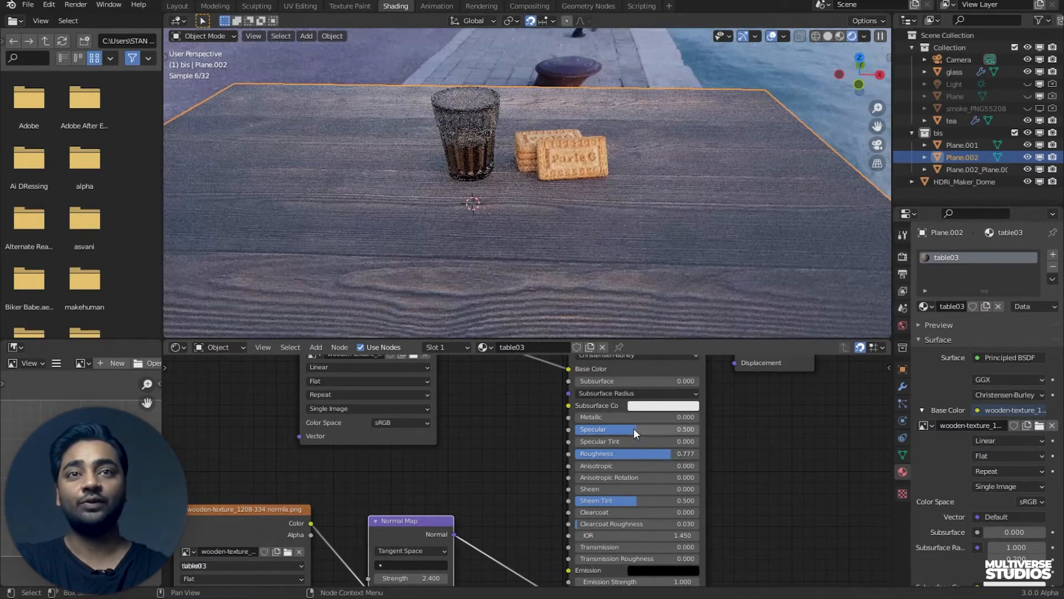
pyautogui.moveTo(634, 429); pyautogui.dragTo(591, 429)
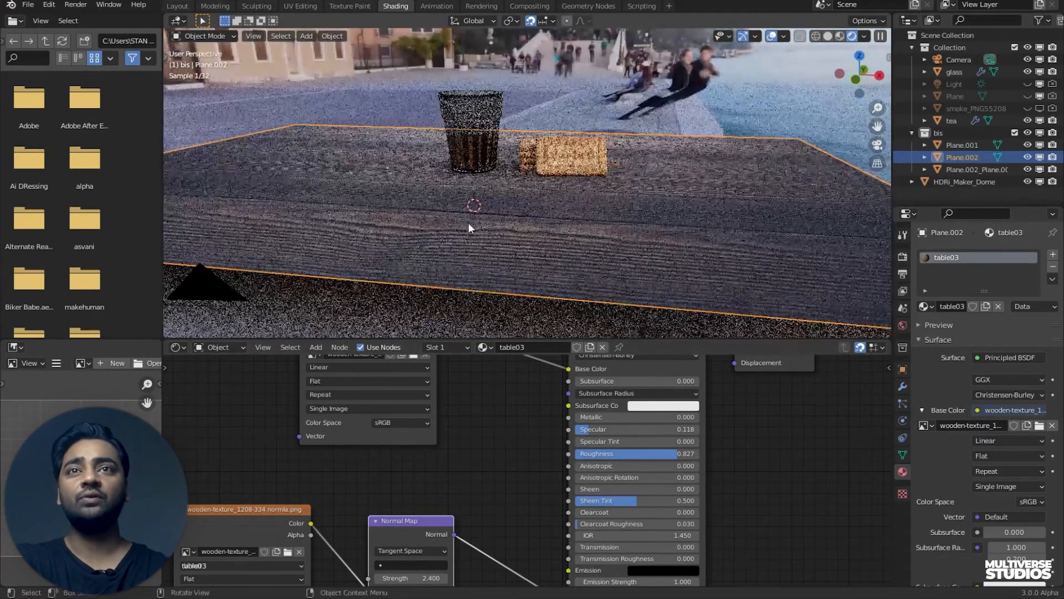
pyautogui.click(177, 6)
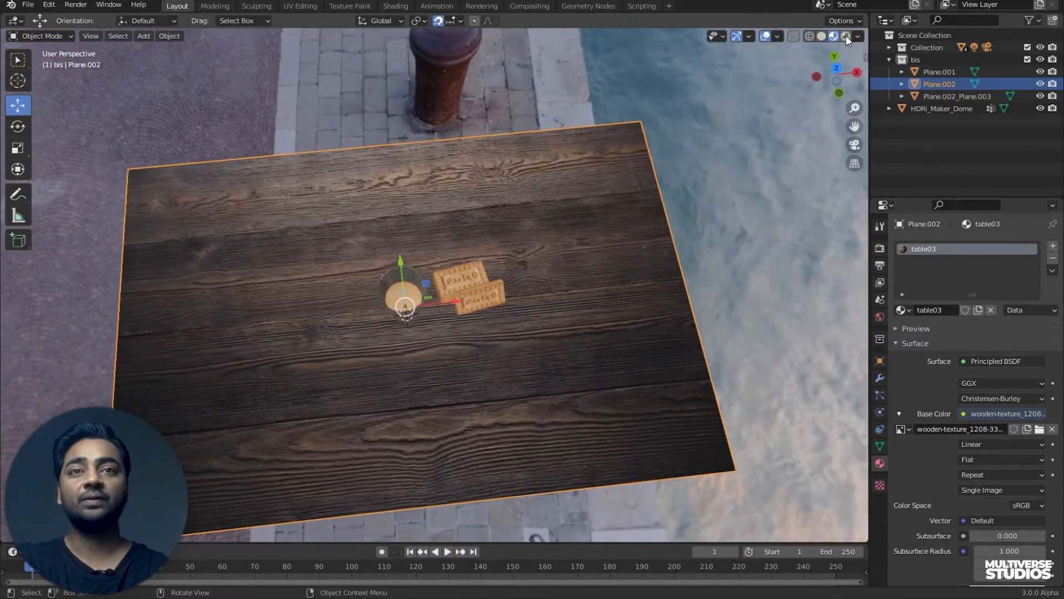
# - Preview the scene in rendered shading and select the existing camera in the Outliner
pyautogui.click(829, 36)
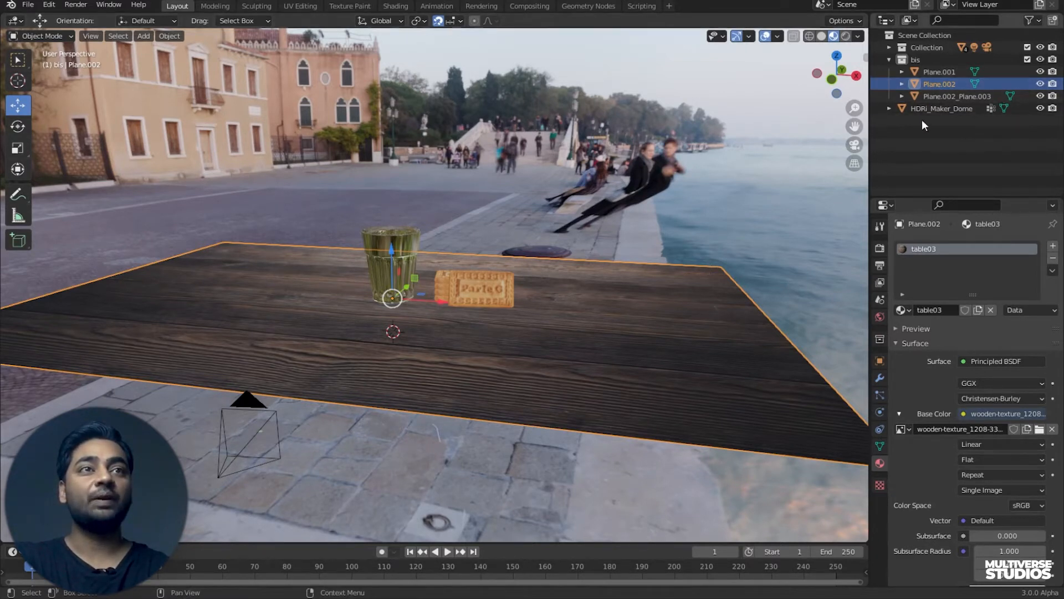
pyautogui.click(896, 47)
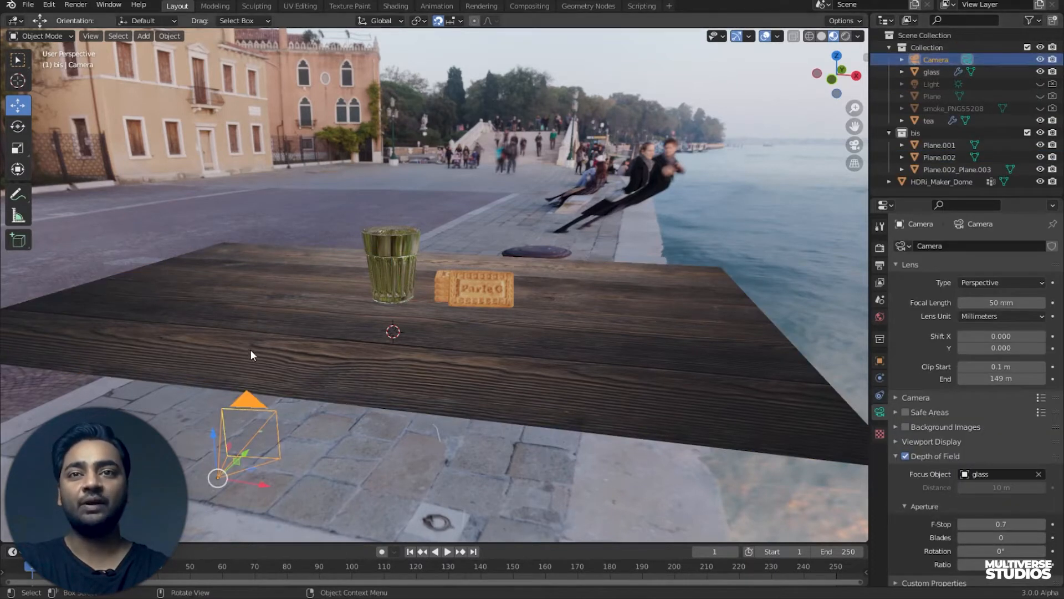
pyautogui.moveTo(250, 402)
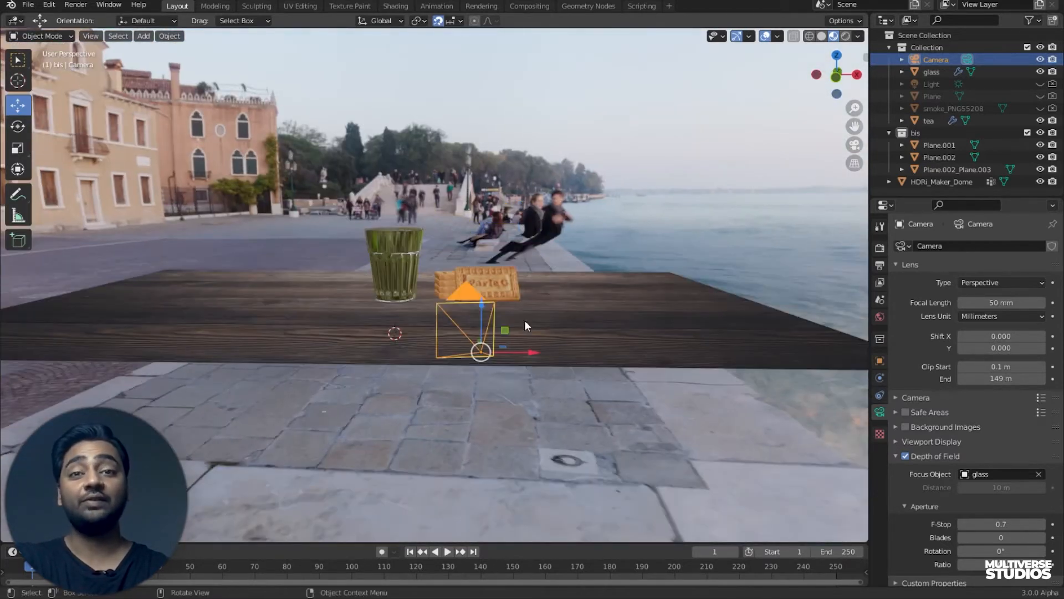
pyautogui.moveTo(479, 304)
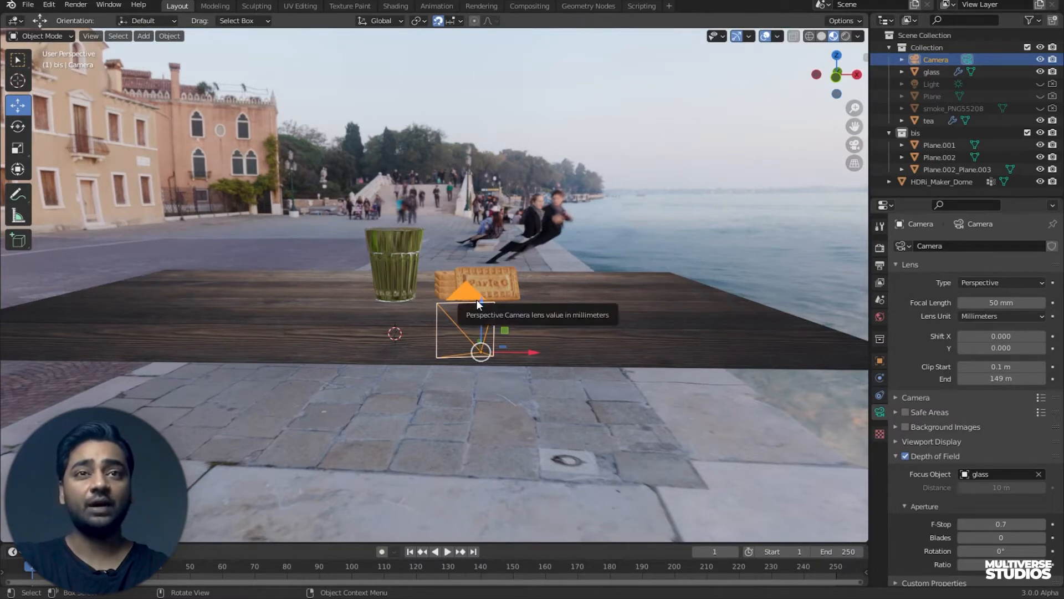
pyautogui.moveTo(785, 215)
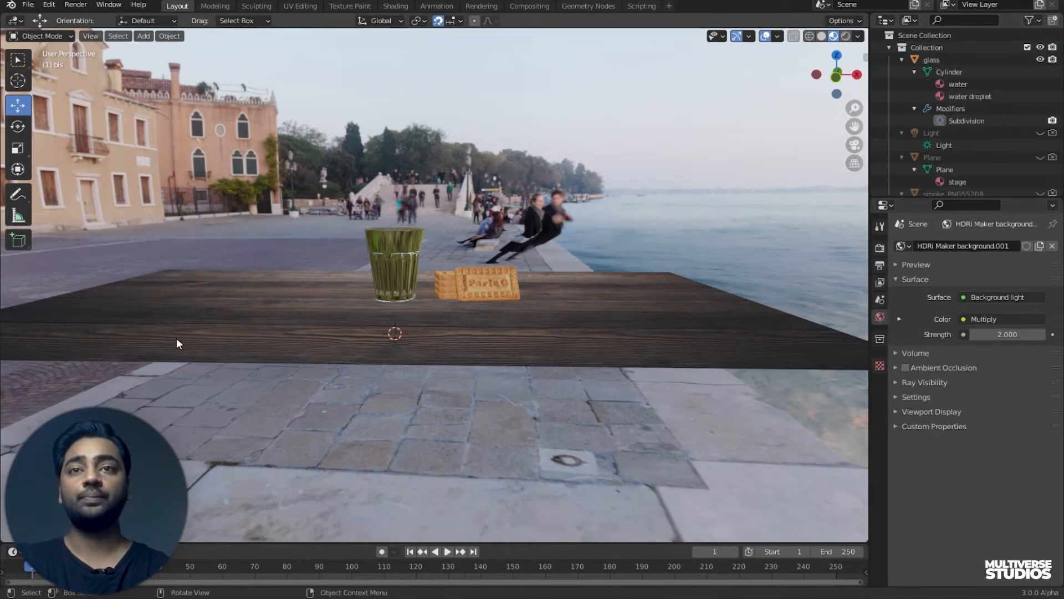
# - Add Camera.001, look through it with Numpad 0 and bring up the viewport's View settings
pyautogui.click(143, 36)
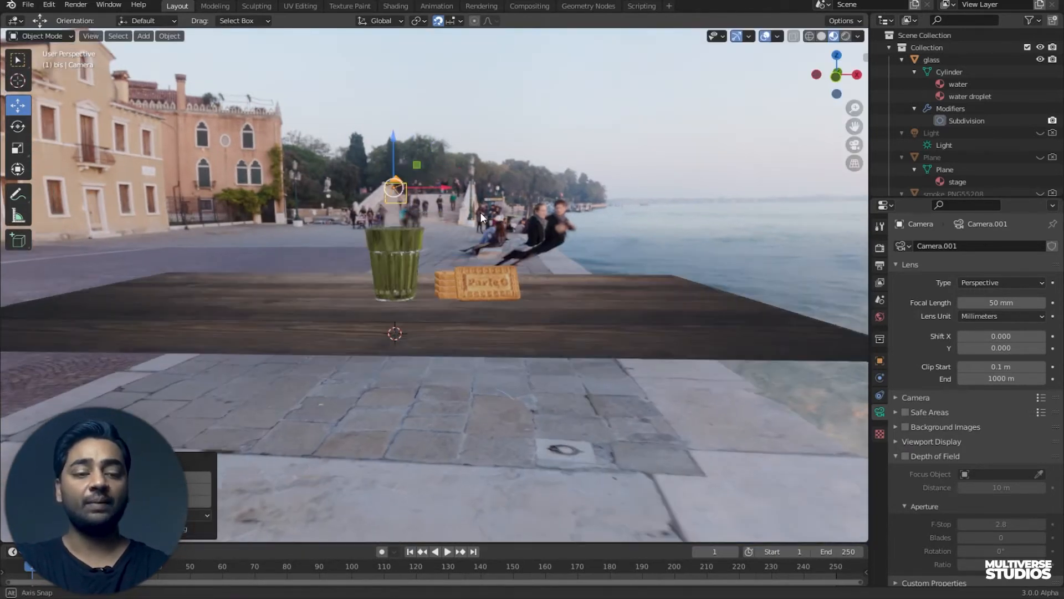
pyautogui.moveTo(482, 217); pyautogui.dragTo(617, 192)
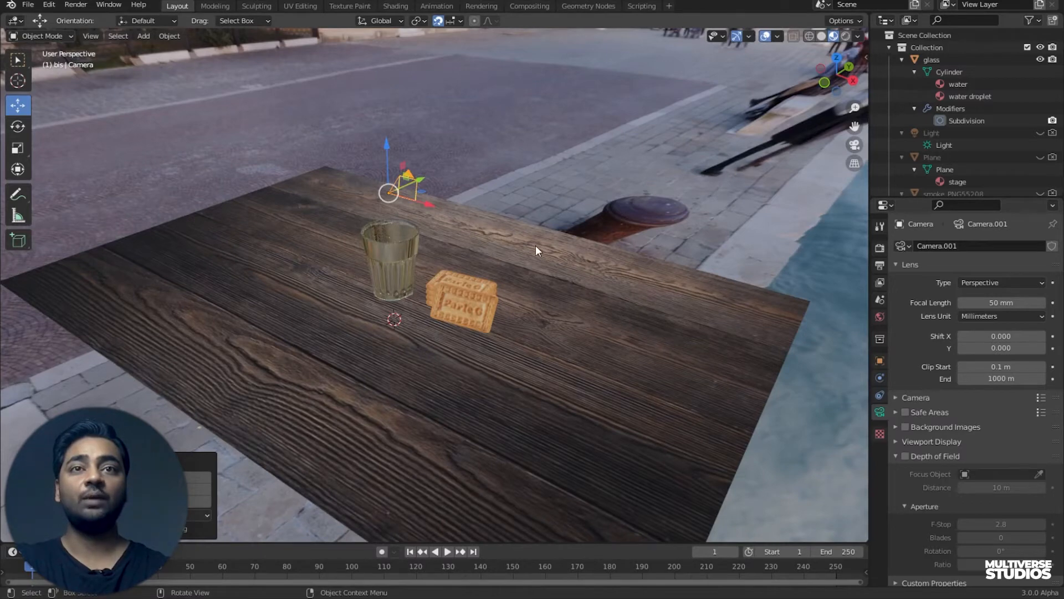
pyautogui.press('KP_0')
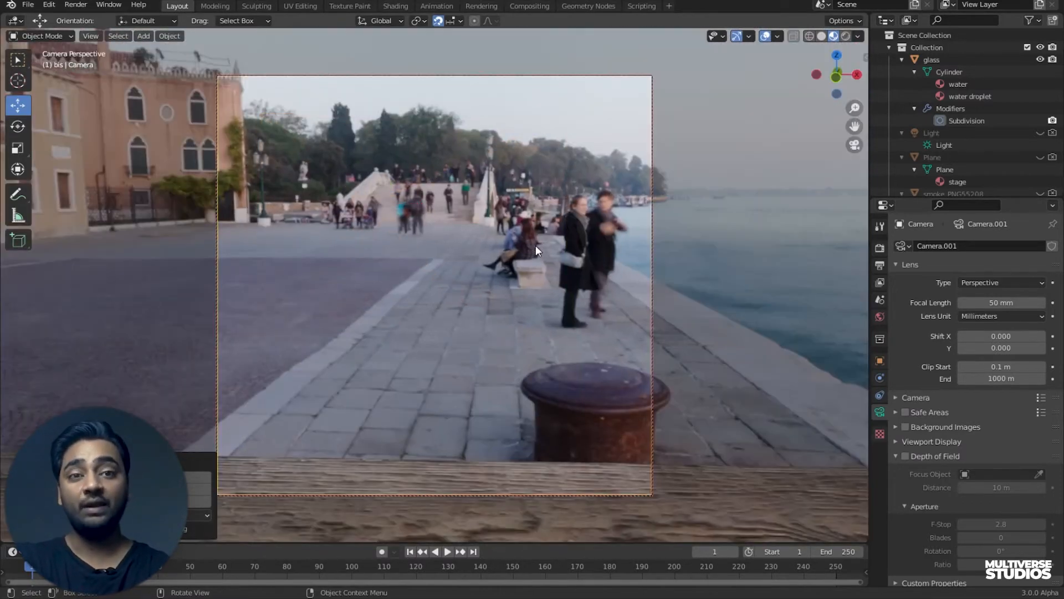
pyautogui.moveTo(381, 337)
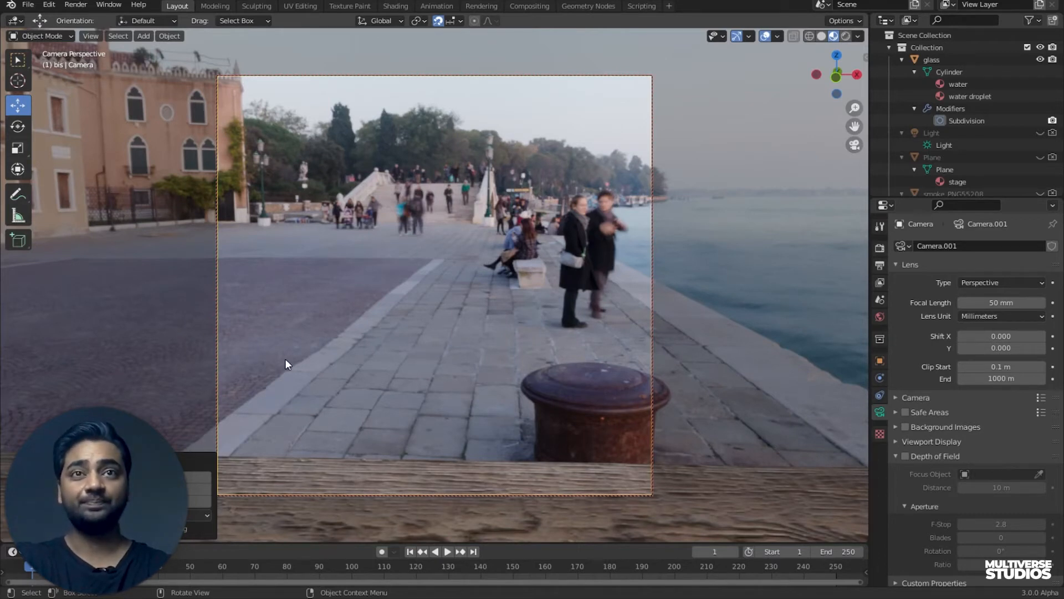
pyautogui.moveTo(308, 353)
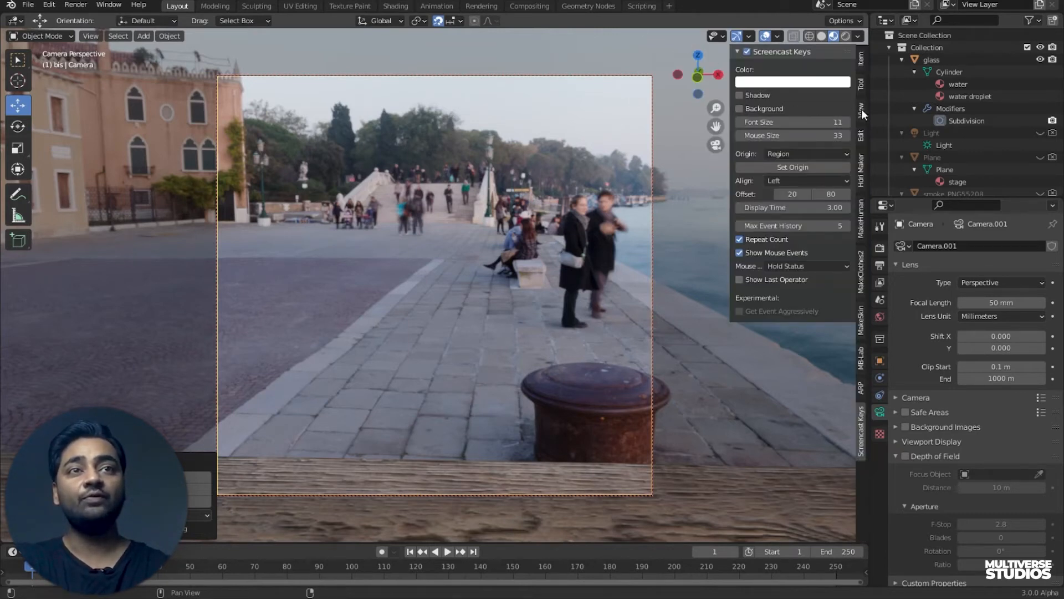
pyautogui.click(861, 113)
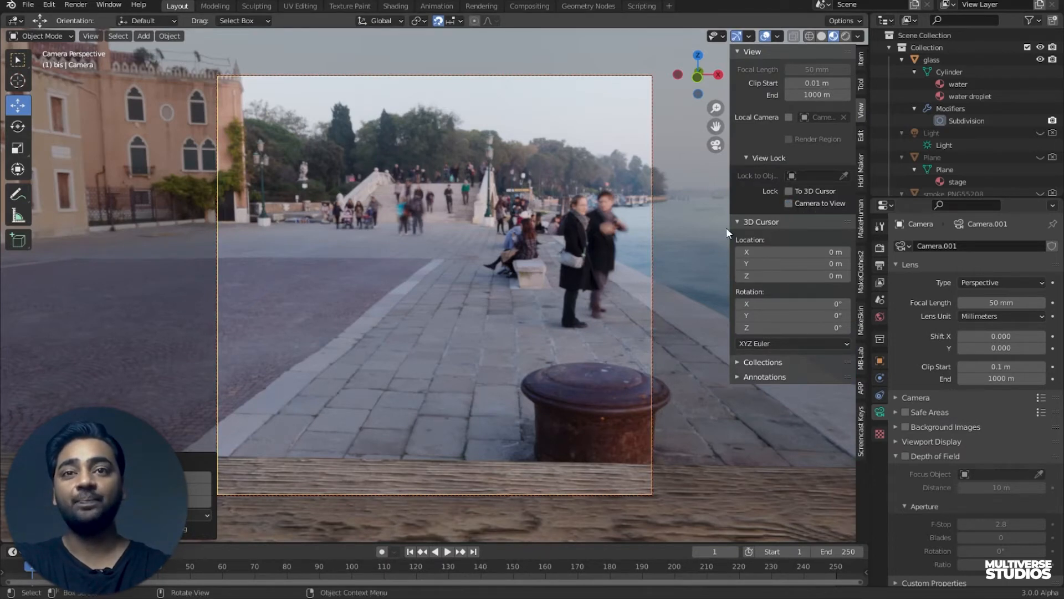
pyautogui.moveTo(492, 275)
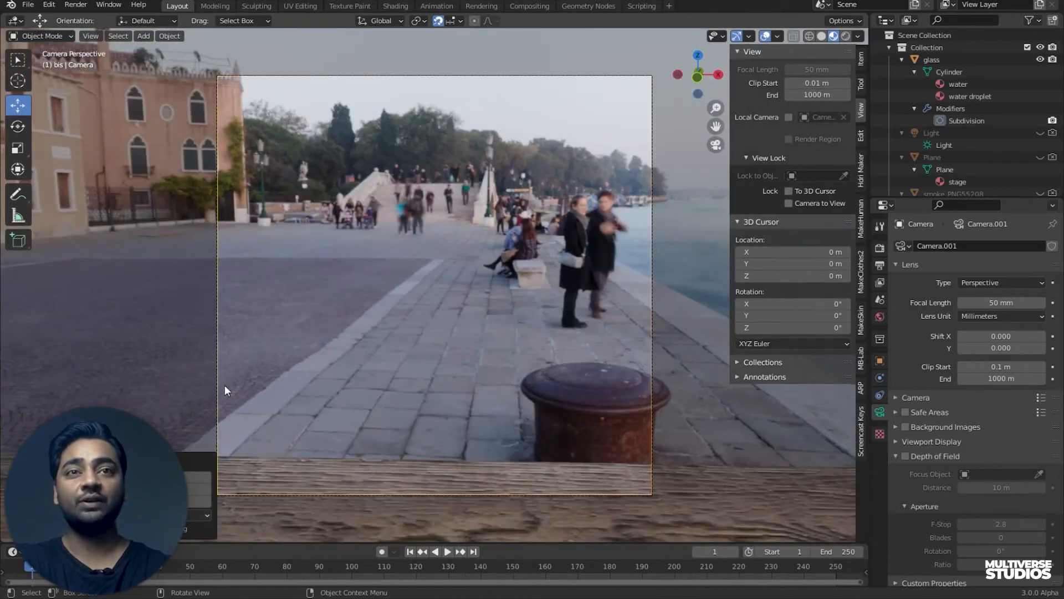
pyautogui.moveTo(489, 361)
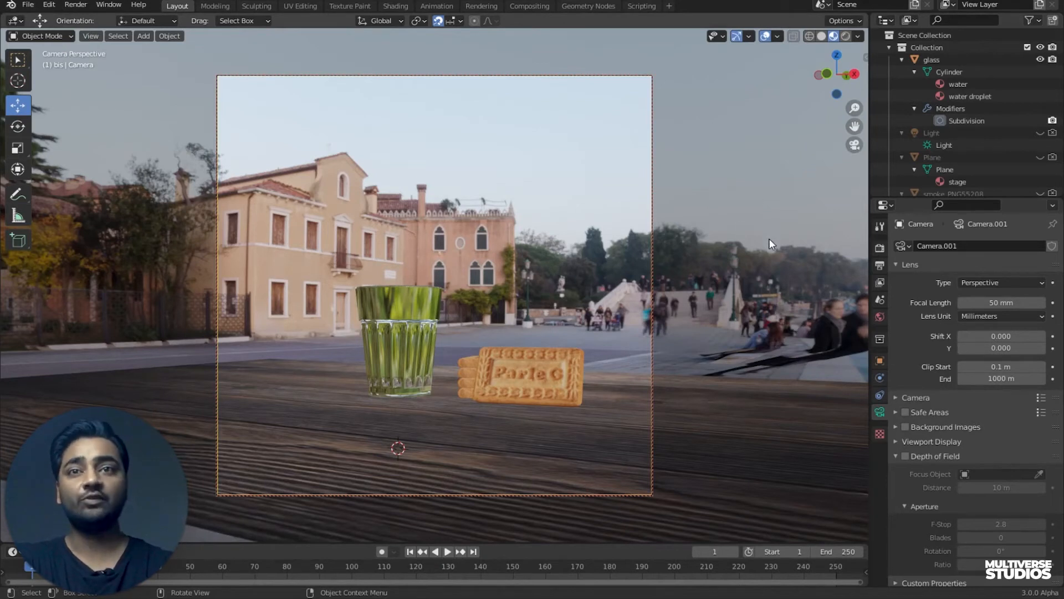
pyautogui.moveTo(619, 104)
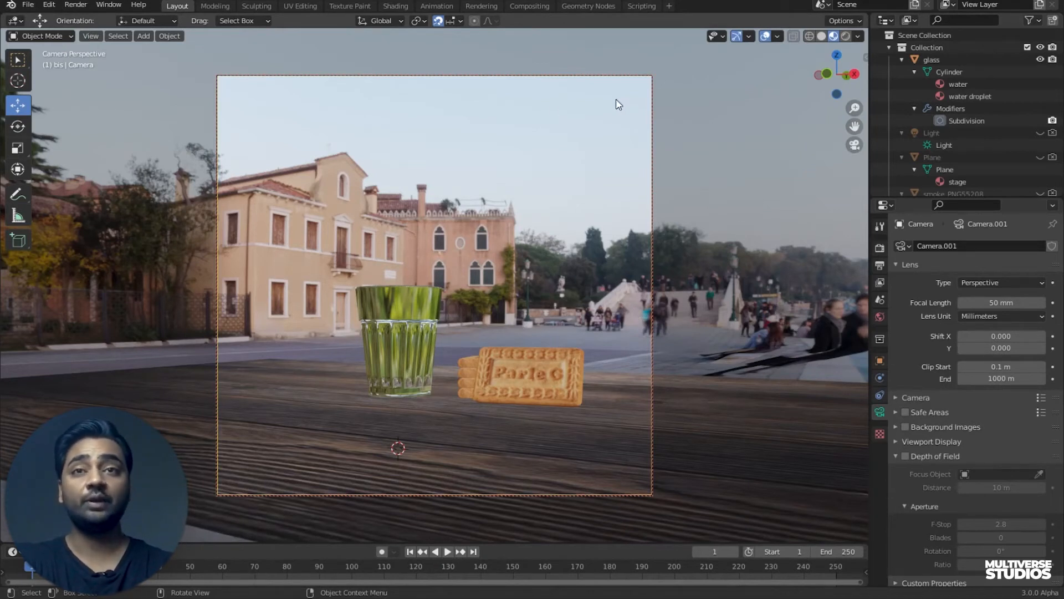
pyautogui.moveTo(881, 249)
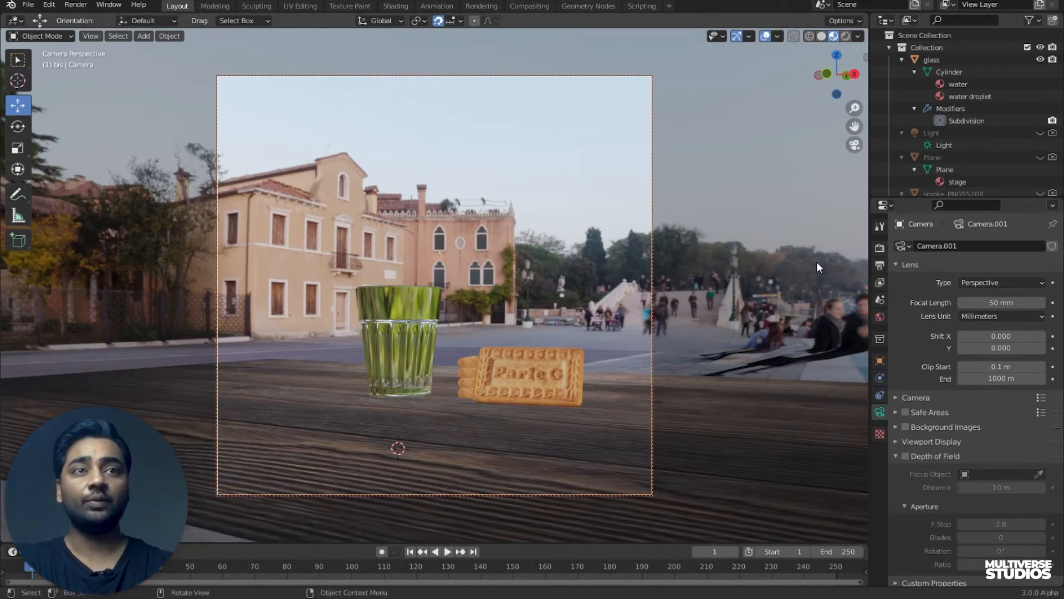
# - Set the render resolution to 1920 × 1920 px at 100% scale in Output Properties
pyautogui.click(881, 264)
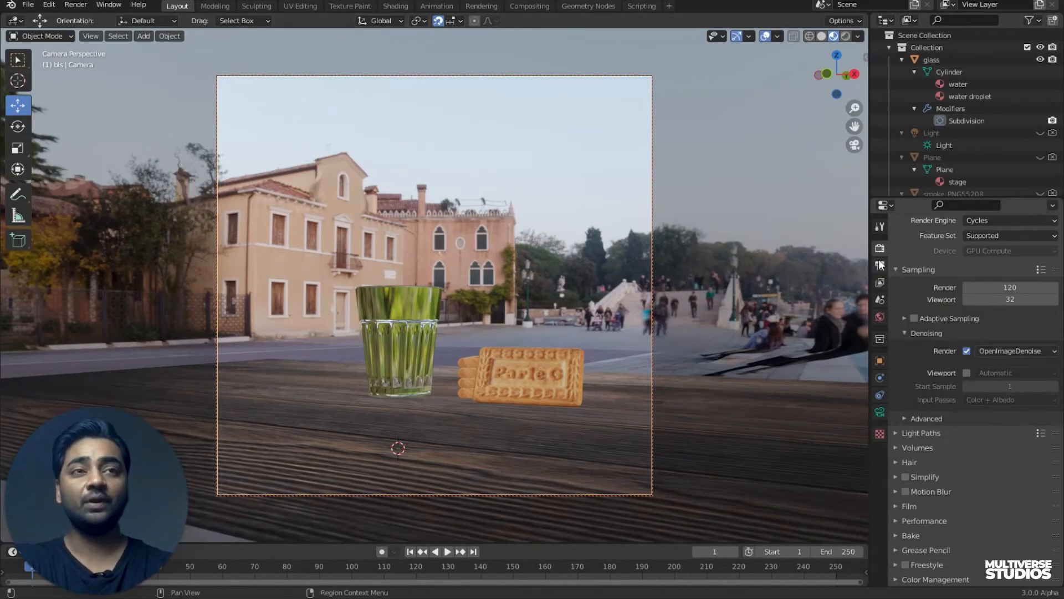
pyautogui.click(880, 248)
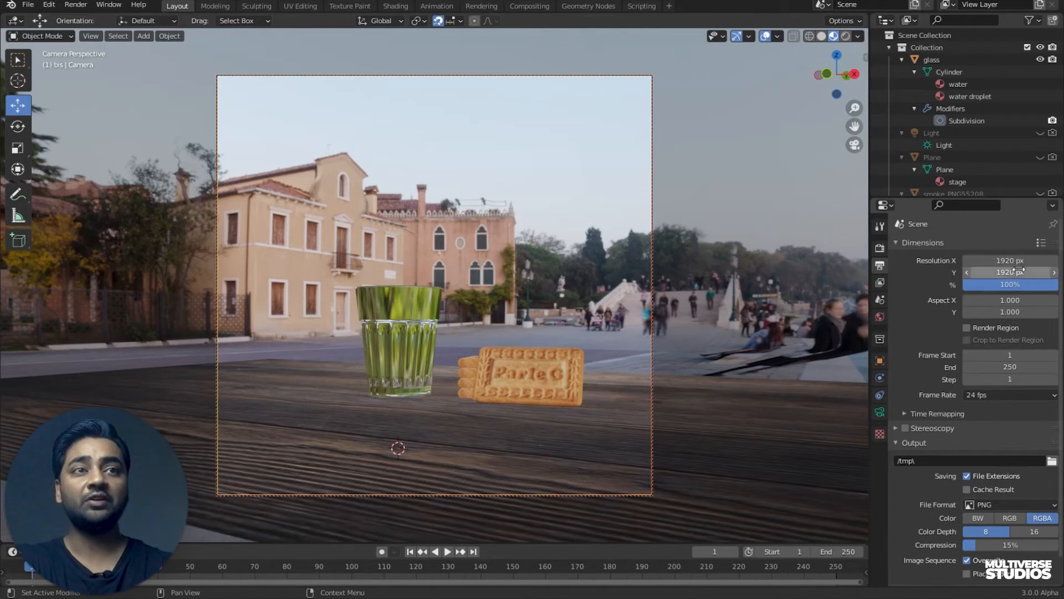
pyautogui.click(1010, 284)
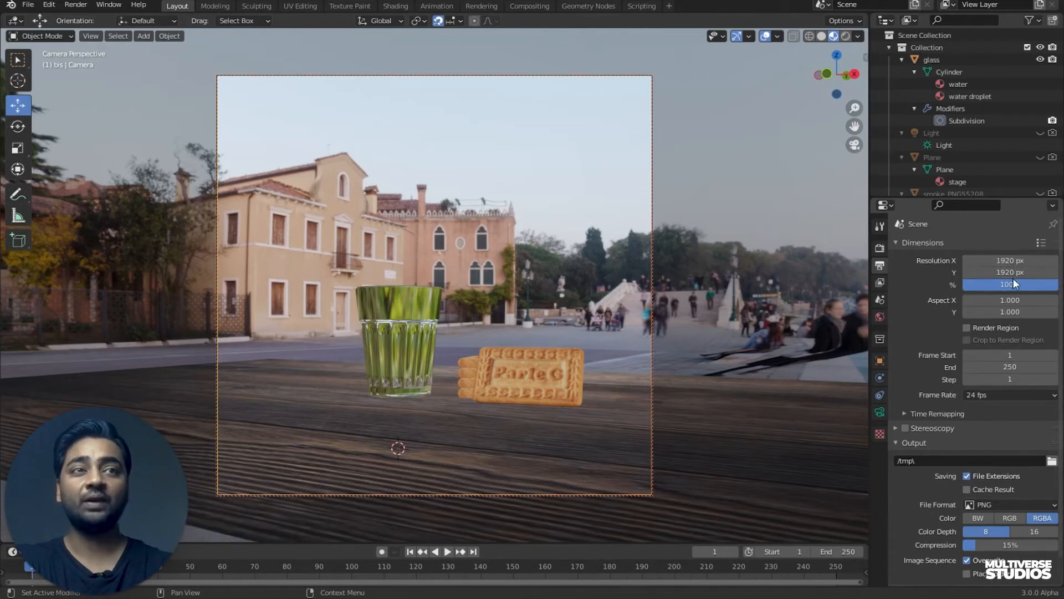
pyautogui.click(1009, 273)
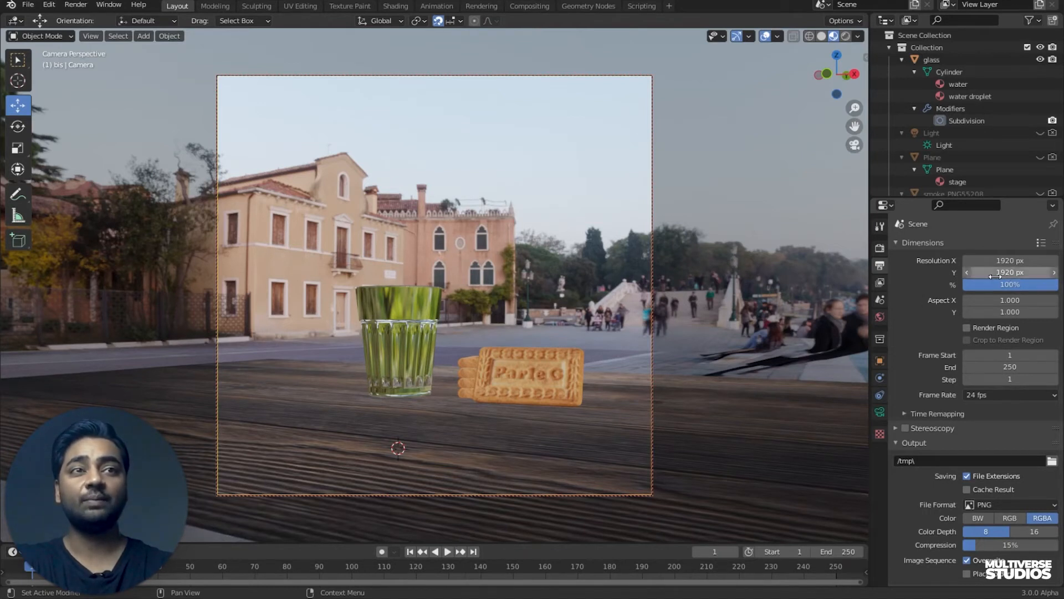
pyautogui.moveTo(1009, 273); pyautogui.dragTo(1032, 273)
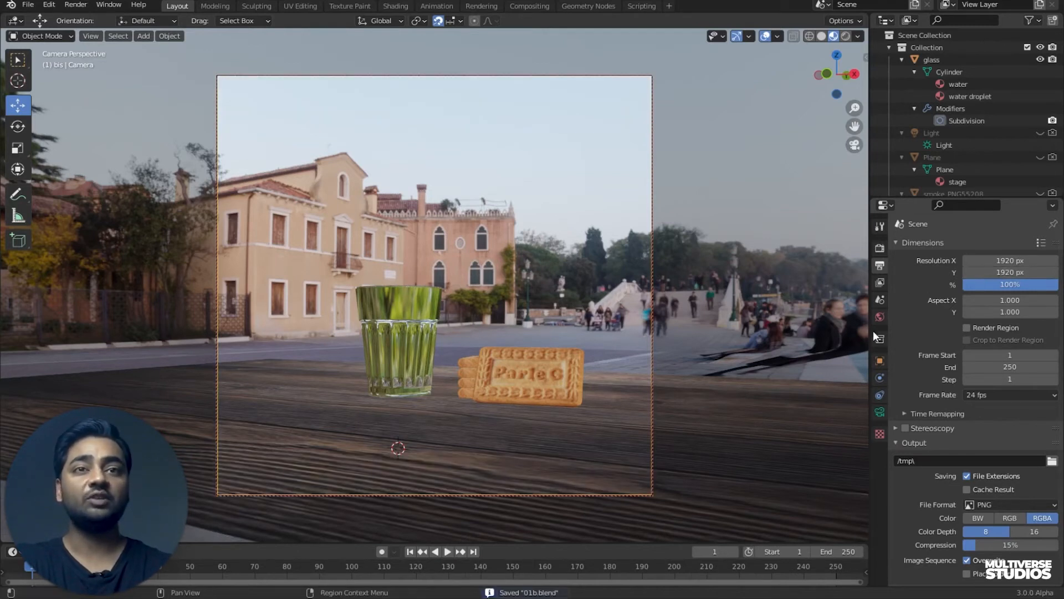
pyautogui.moveTo(880, 412)
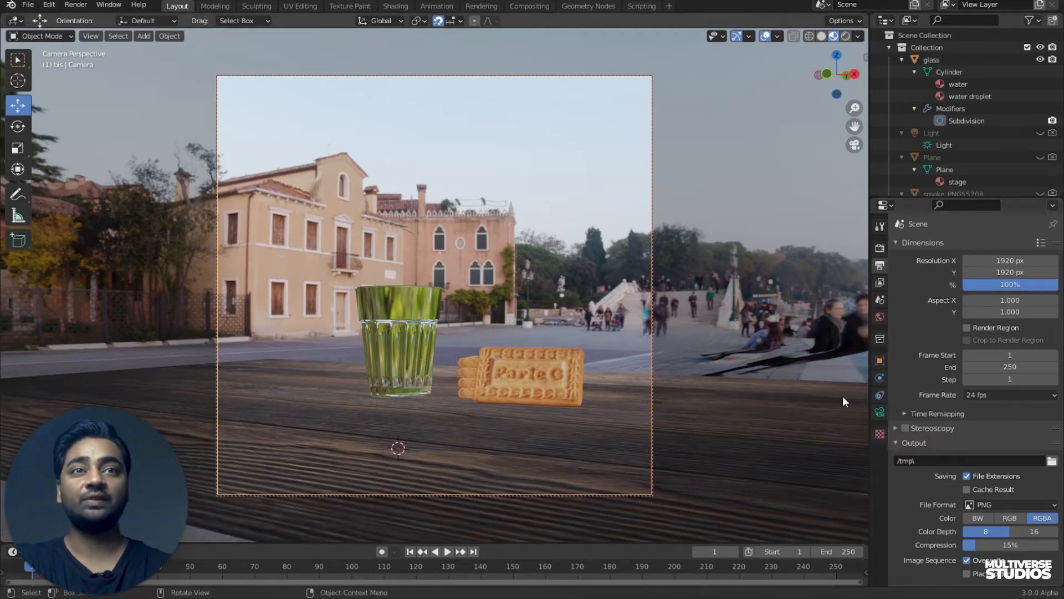
pyautogui.moveTo(652, 242)
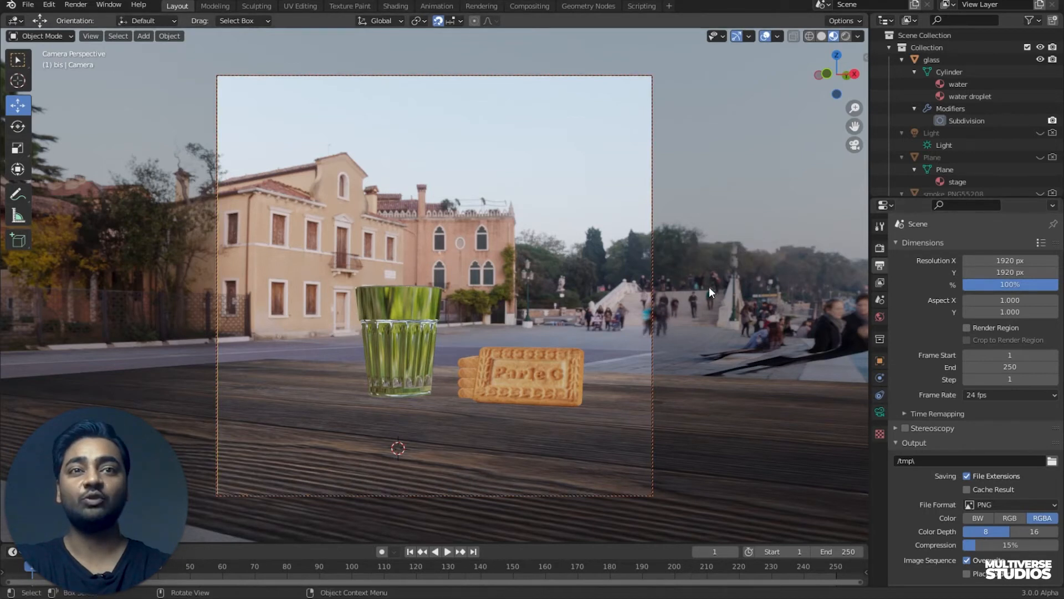
pyautogui.moveTo(665, 374)
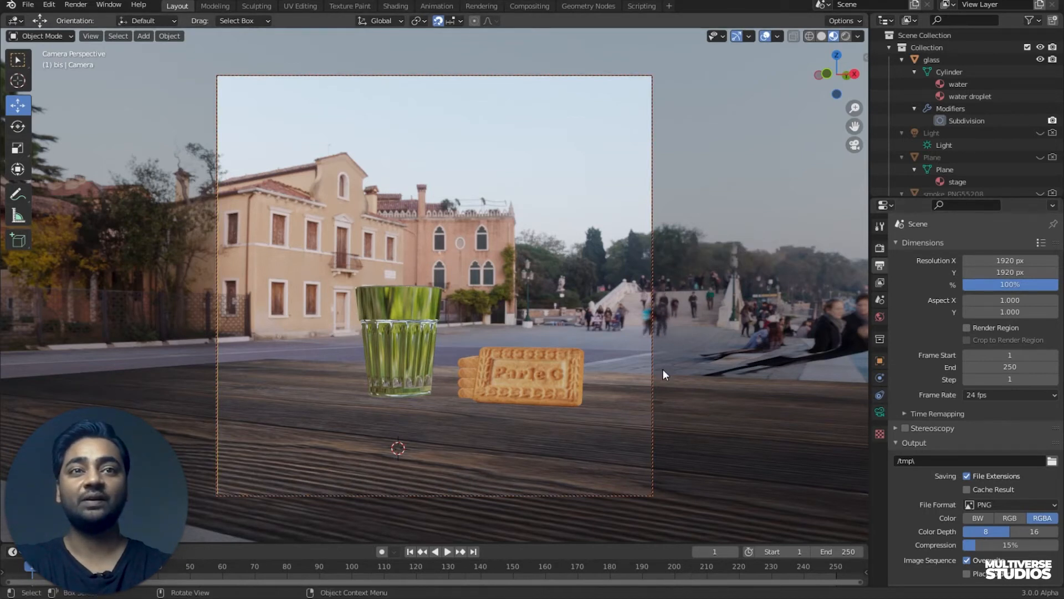
pyautogui.moveTo(771, 519)
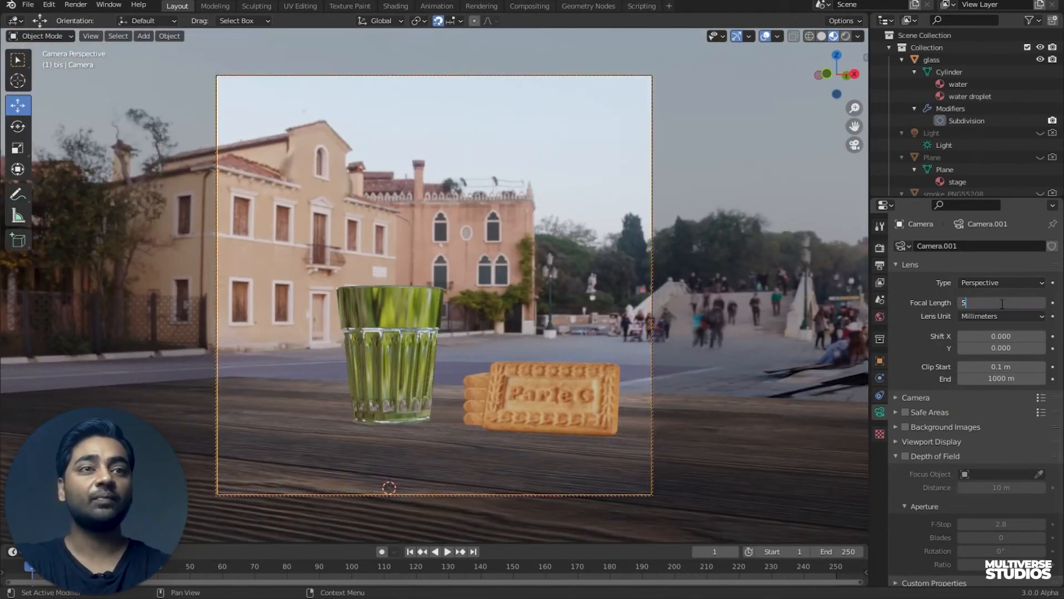
# - Set the camera's focal length to 50 mm and enable Depth of Field
pyautogui.write('50 mm')
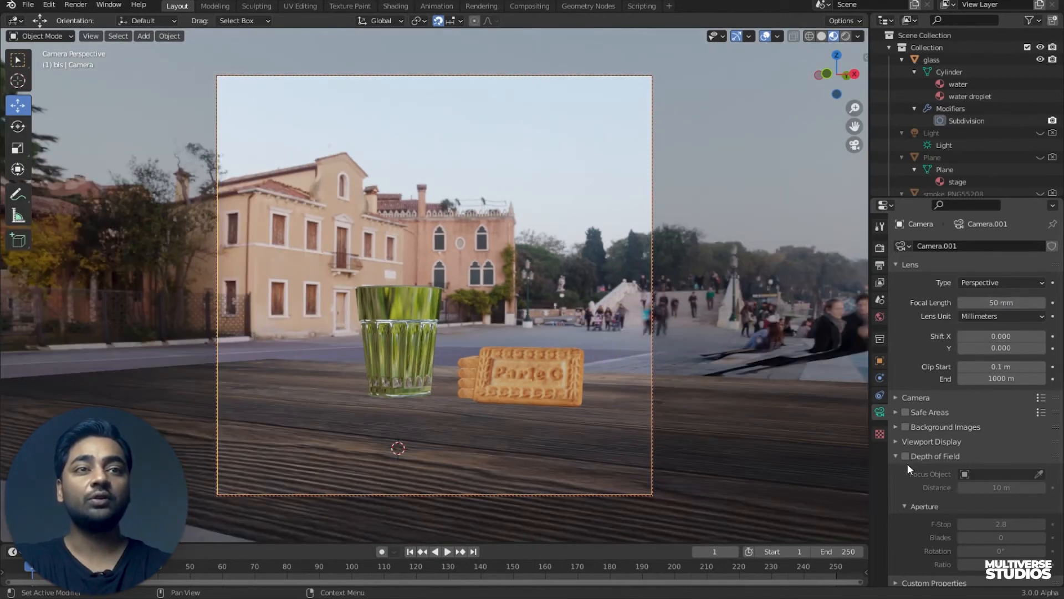
pyautogui.moveTo(904, 452)
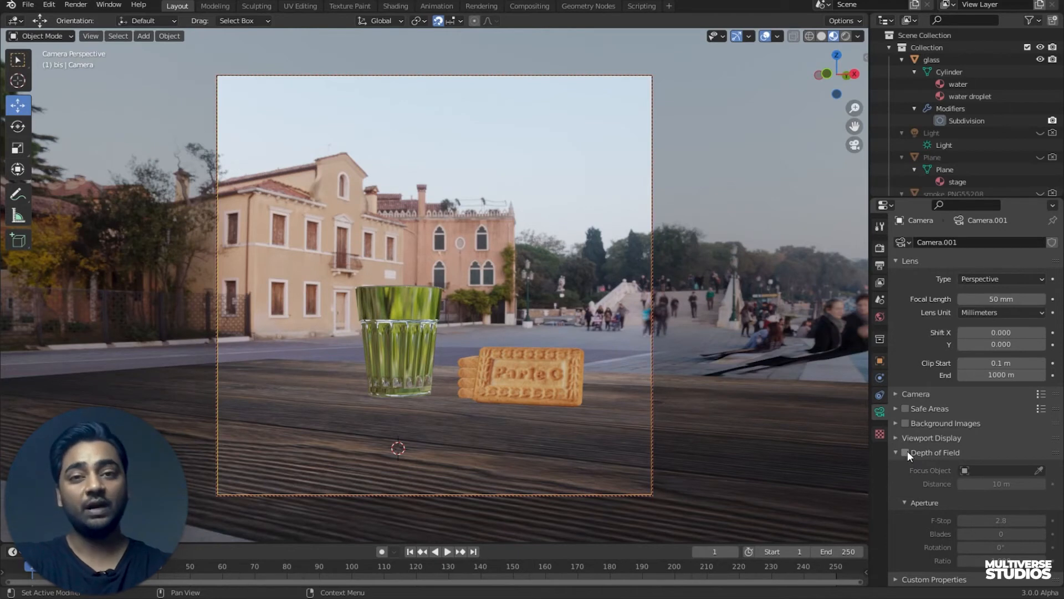
pyautogui.click(904, 453)
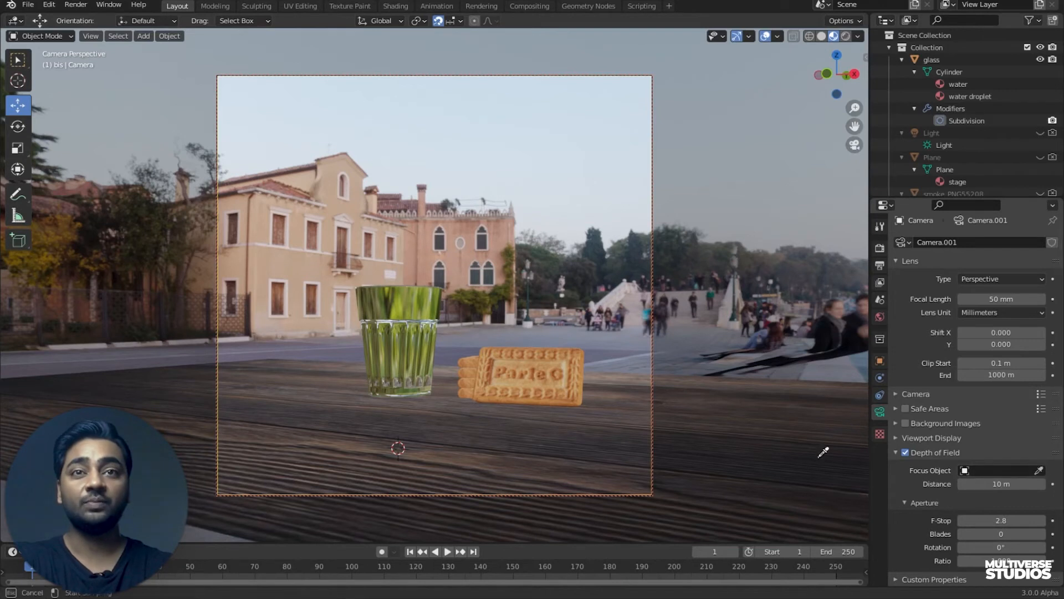
pyautogui.moveTo(403, 315)
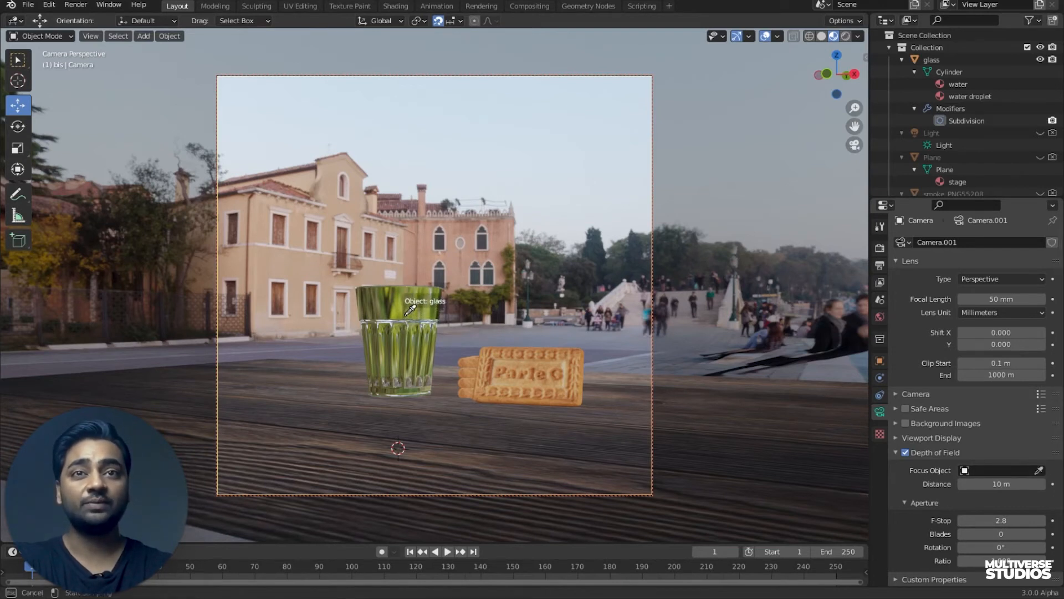
# - Pick the glass as the camera's focus object and set the f-stop to 0.8
pyautogui.click(406, 316)
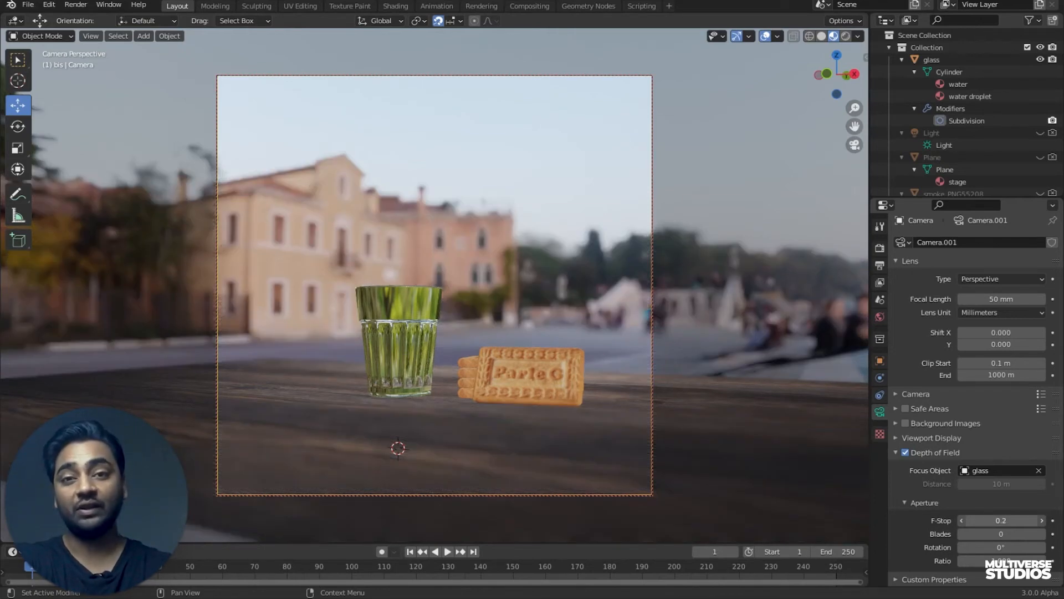
pyautogui.moveTo(1004, 520); pyautogui.dragTo(1011, 519)
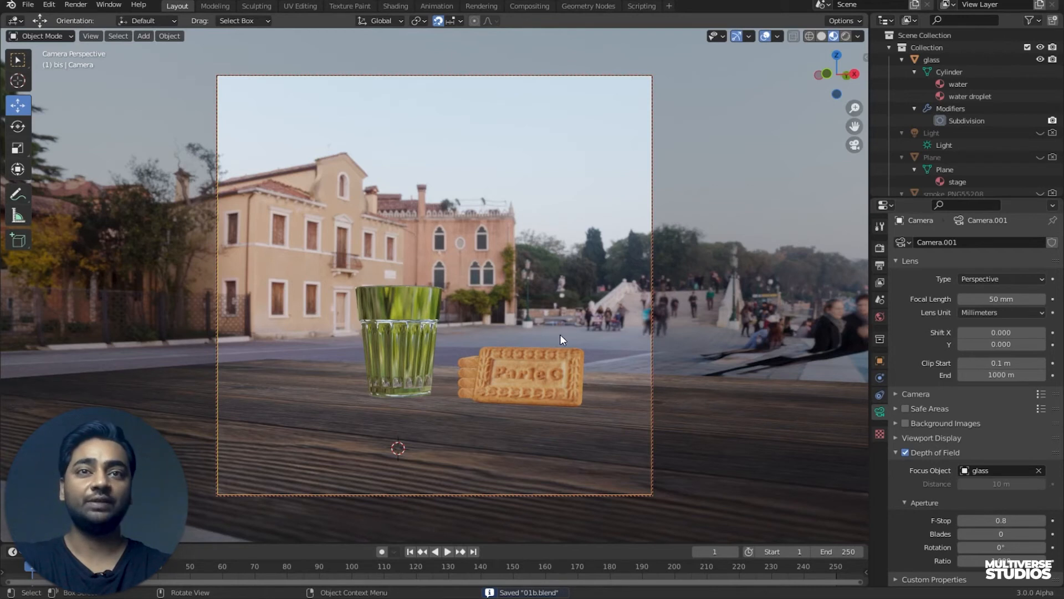
pyautogui.moveTo(564, 337)
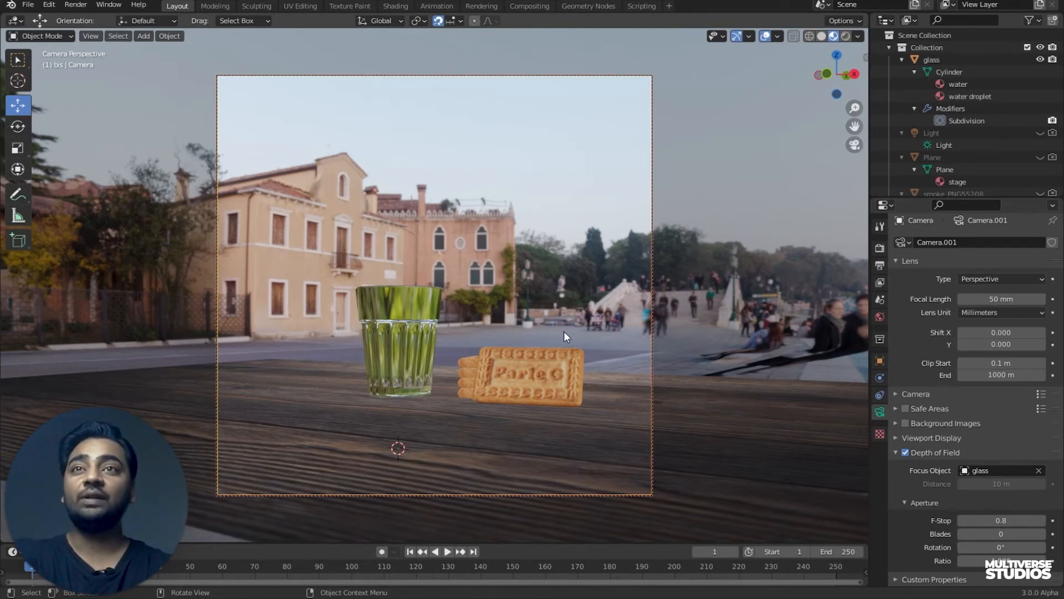
# - Start the final Cycles render from the Render menu
pyautogui.click(73, 5)
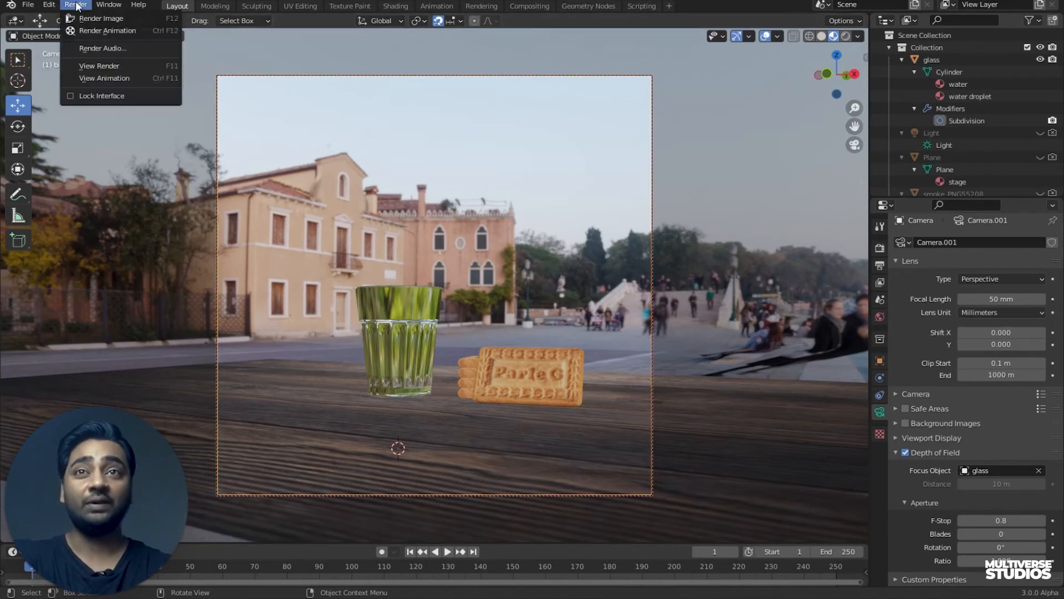
pyautogui.moveTo(102, 18)
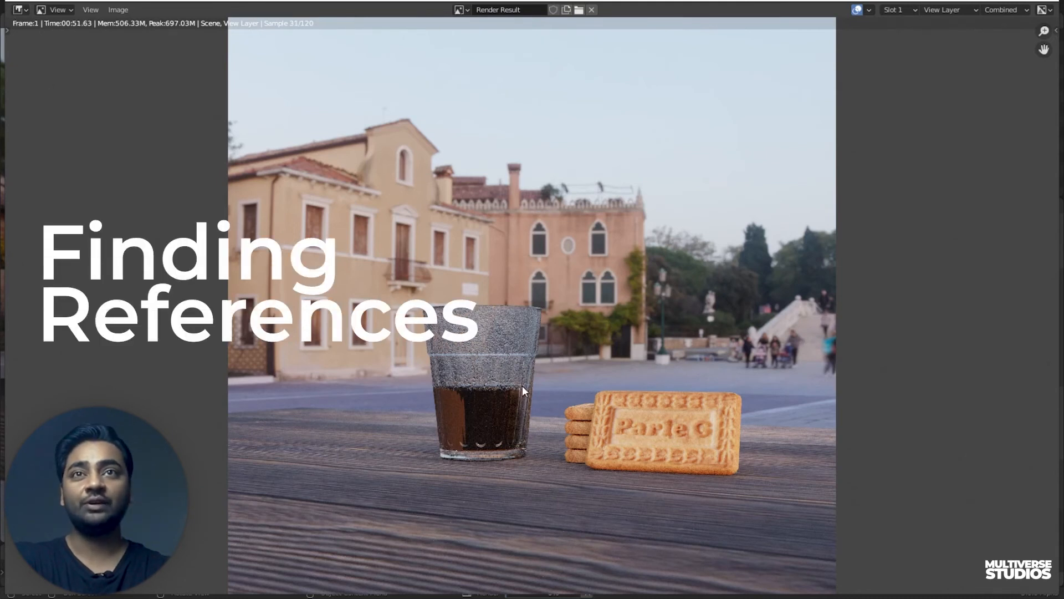
pyautogui.moveTo(292, 35)
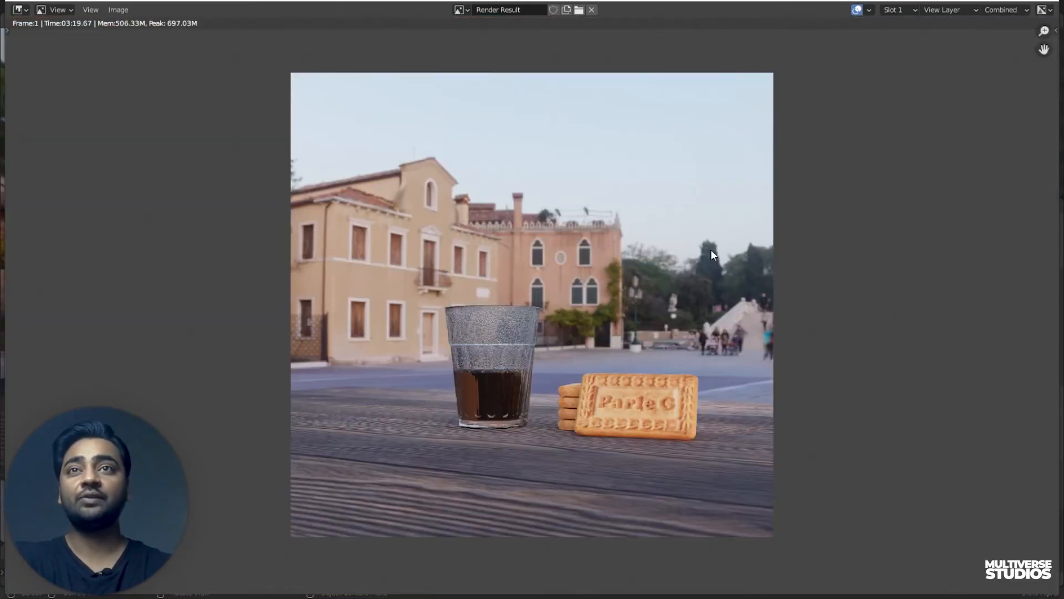
pyautogui.moveTo(588, 275)
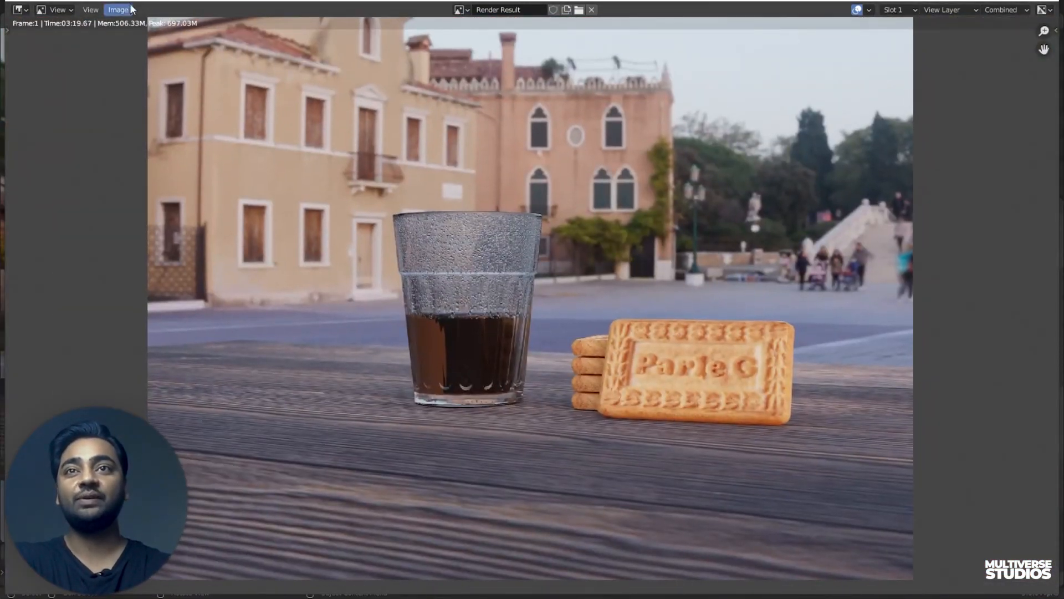
# - Save the render as 04.png by bumping the existing 03.png name
pyautogui.click(118, 9)
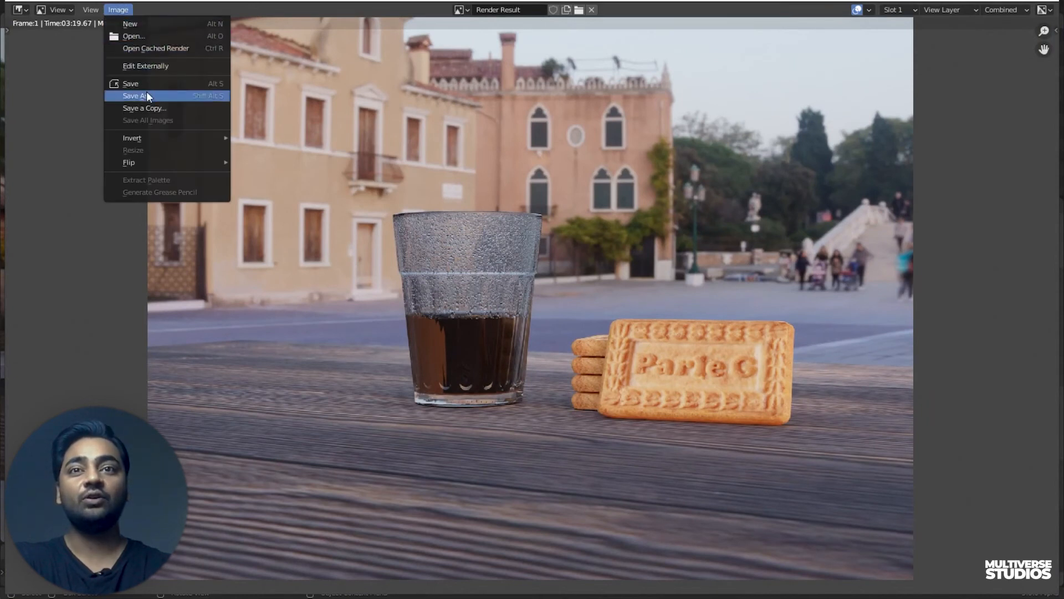
pyautogui.click(139, 95)
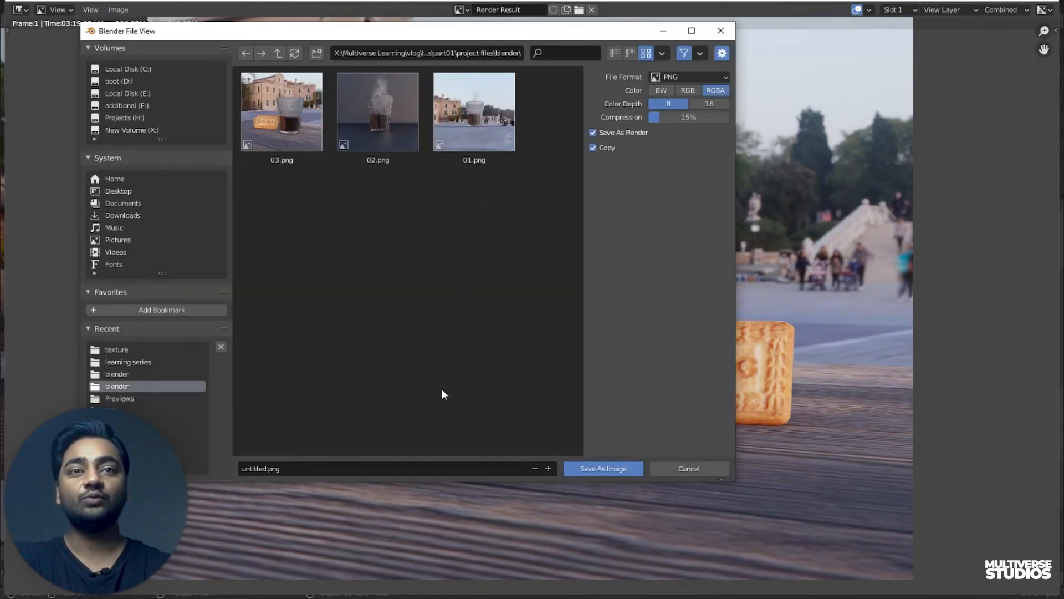
pyautogui.click(282, 110)
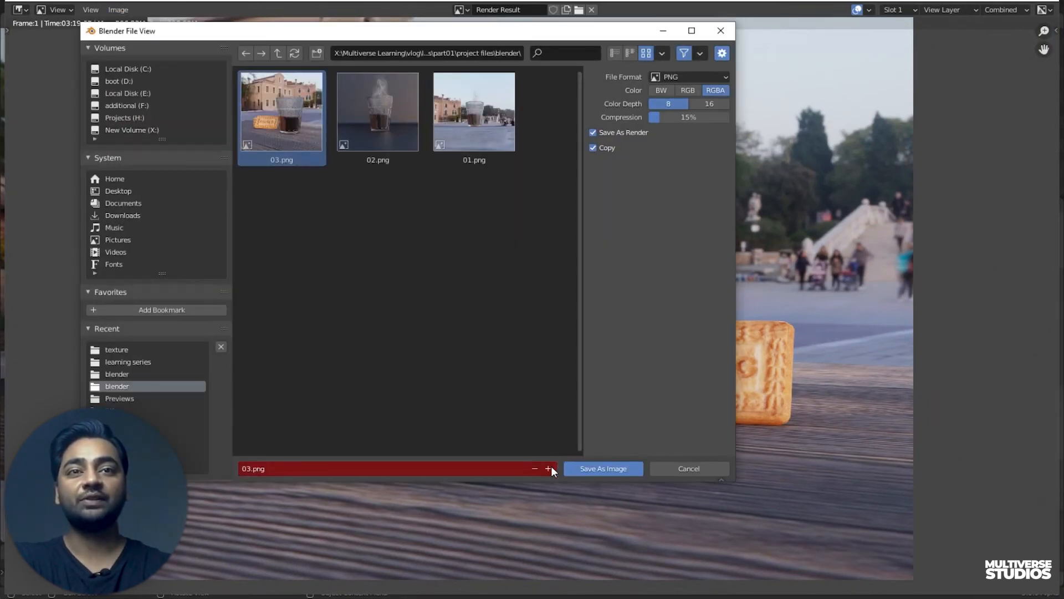
pyautogui.click(548, 468)
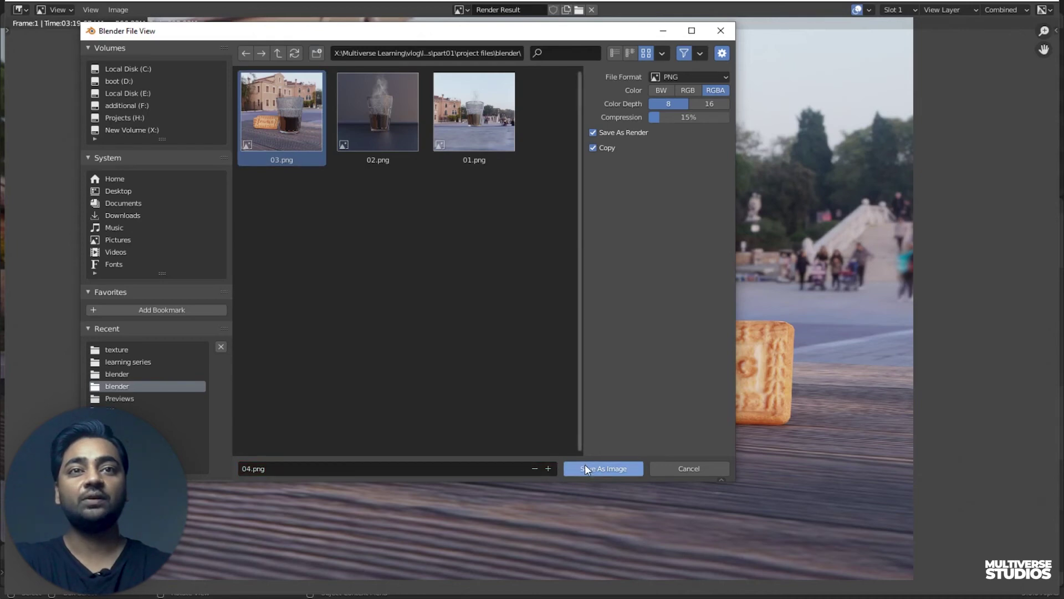
pyautogui.click(603, 468)
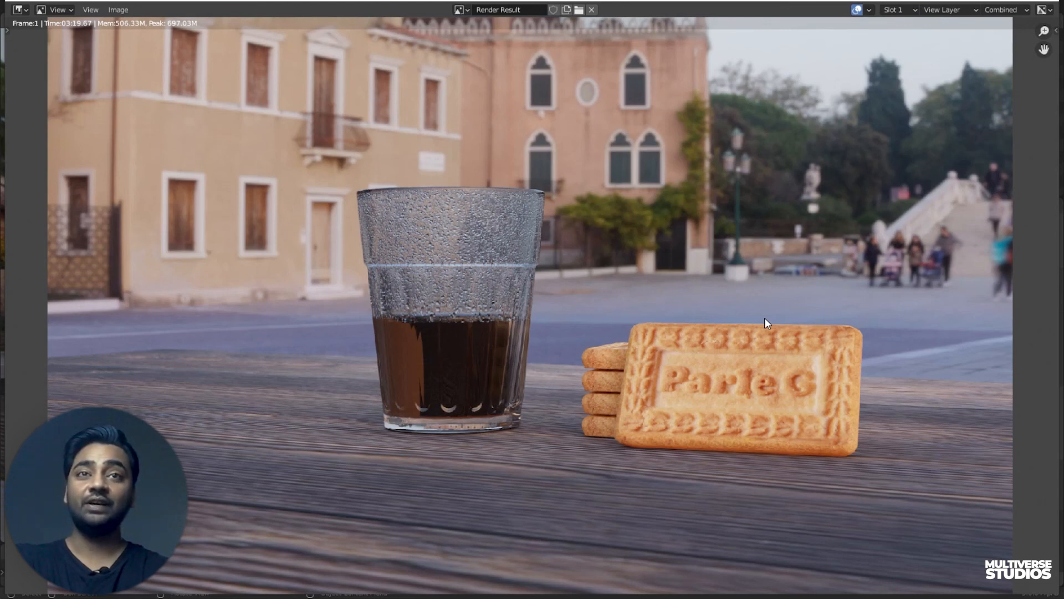
pyautogui.scroll(-3)
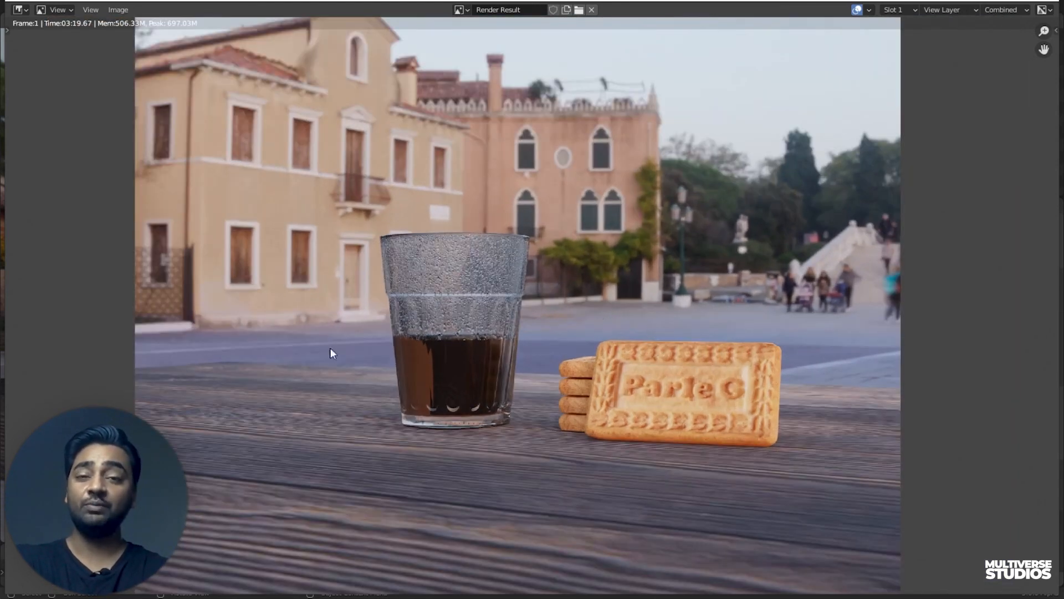
pyautogui.moveTo(543, 379)
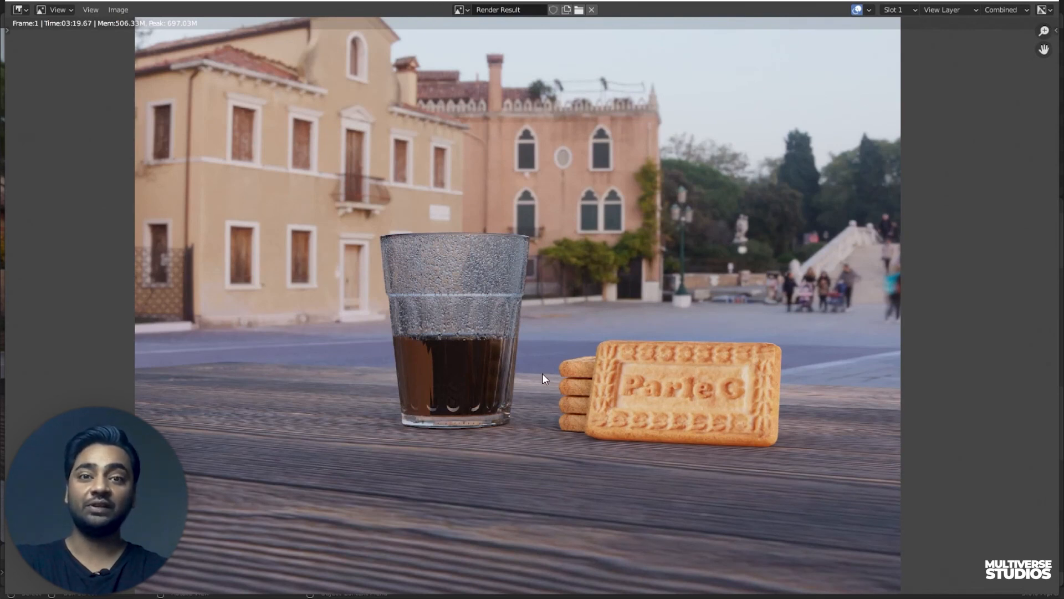
pyautogui.moveTo(543, 378)
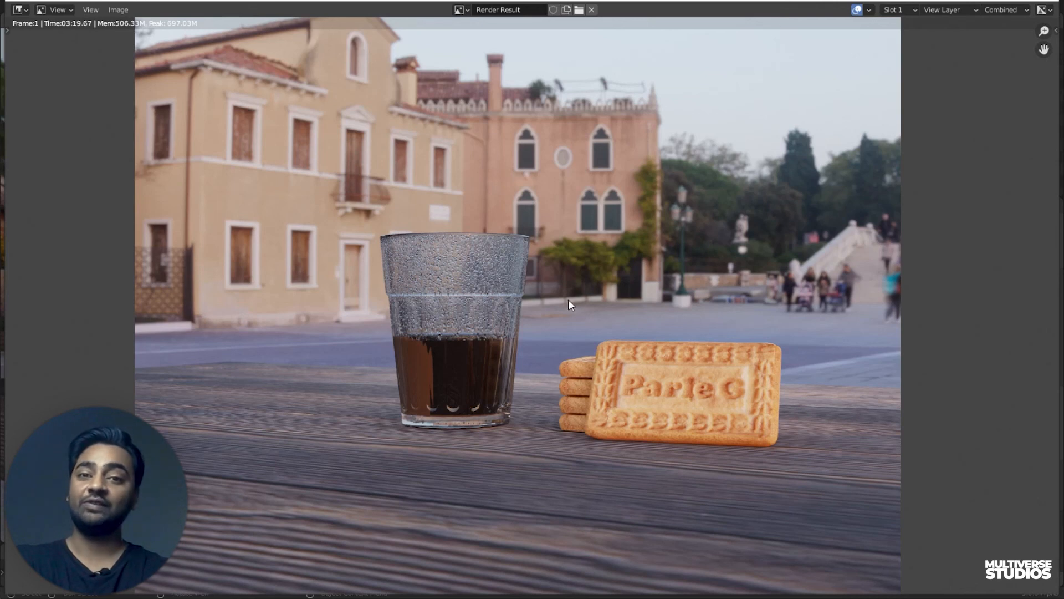
pyautogui.moveTo(574, 310)
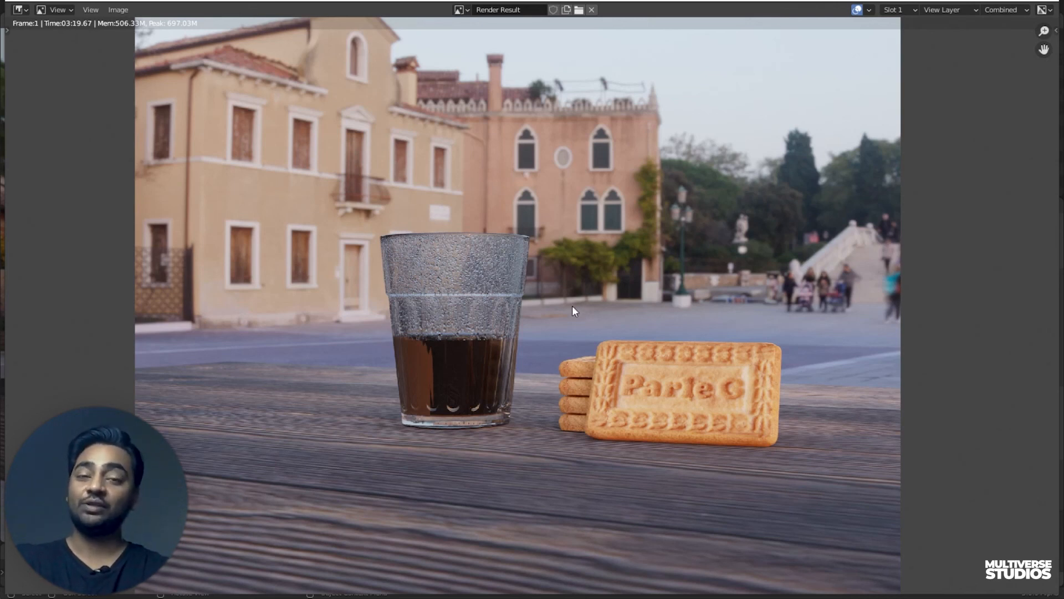